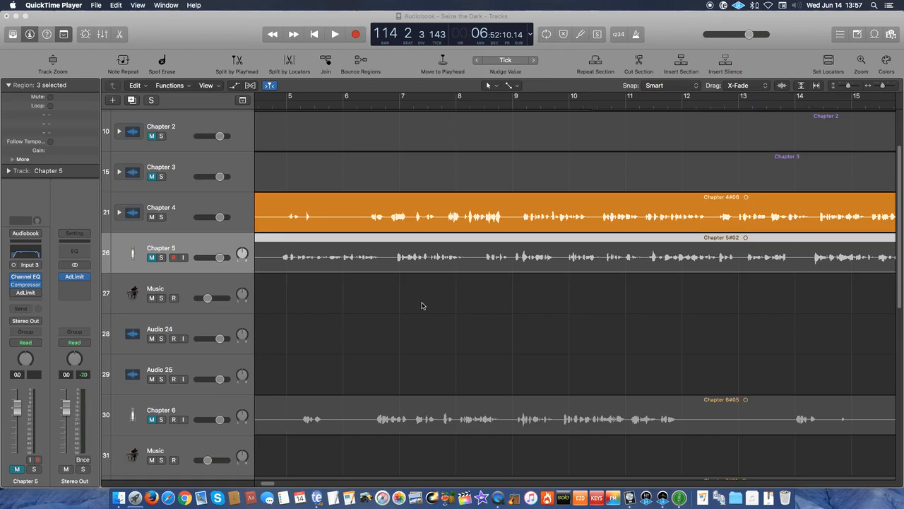
{"action": "mouse_move", "coordinate": [362, 148]}
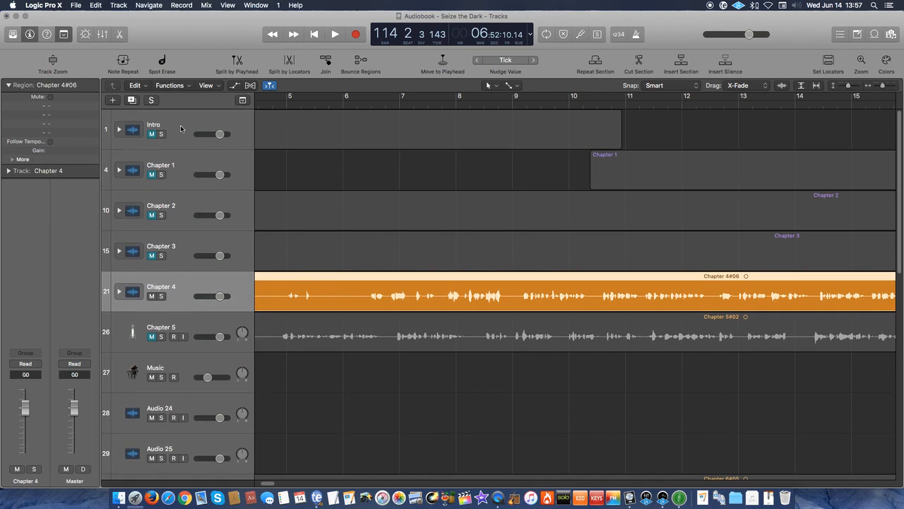
{"action": "mouse_move", "coordinate": [199, 175]}
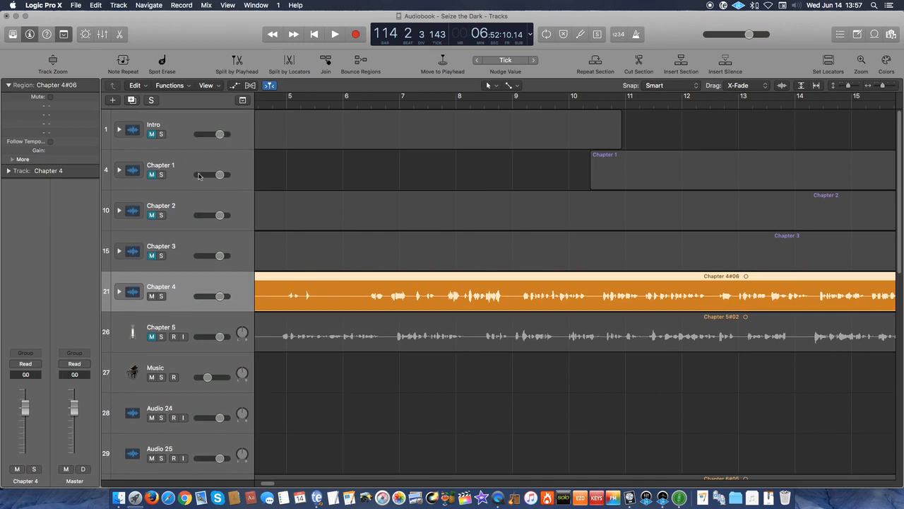
{"action": "mouse_move", "coordinate": [191, 169]}
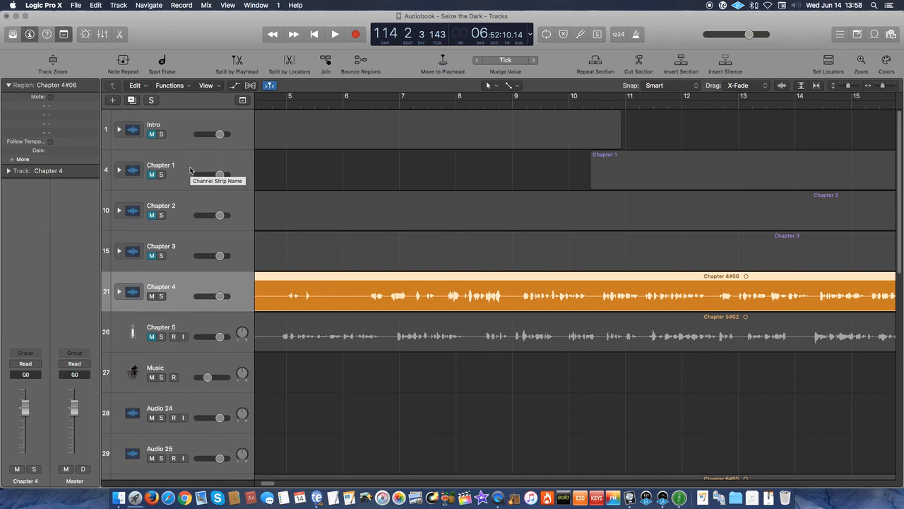
{"action": "mouse_move", "coordinate": [204, 288]}
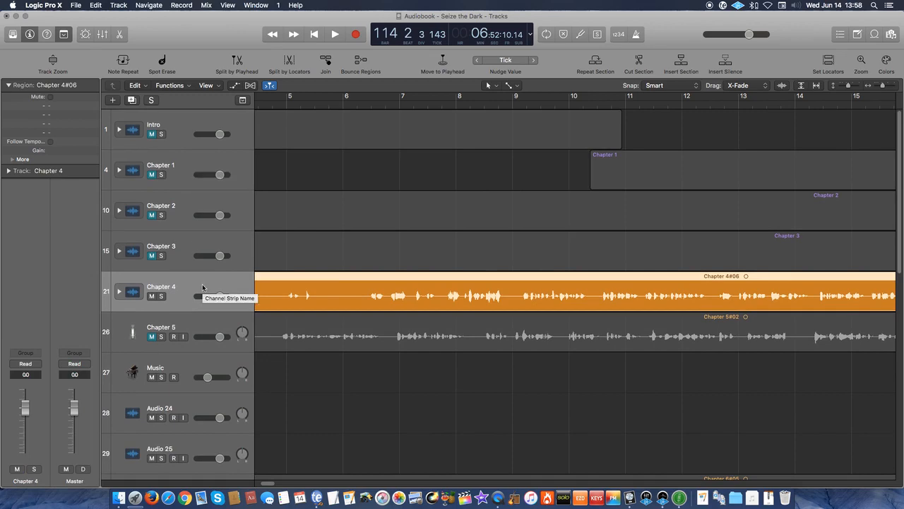
Step: Select the Chapter 8 voice track, dismiss the EZkeys piano window and select the Audio 25 track
{"action": "scroll", "scroll_direction": "down", "scroll_amount": 3}
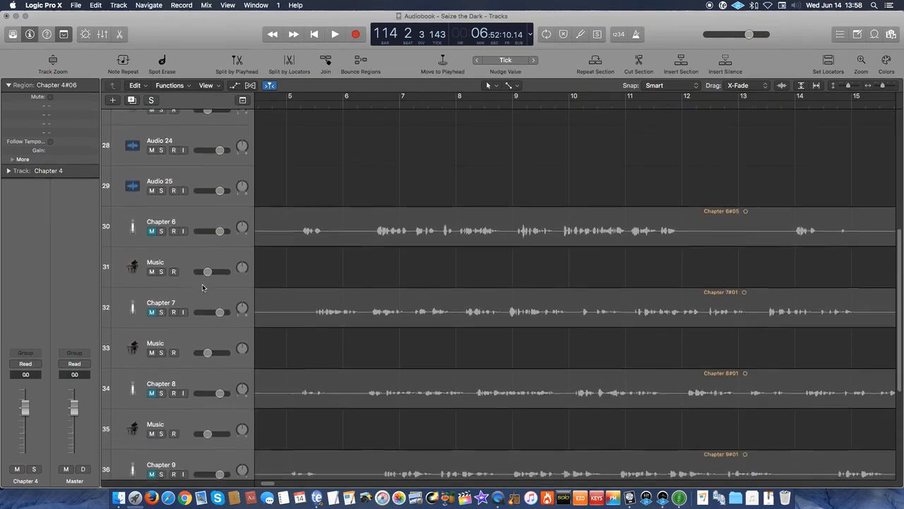
{"action": "scroll", "scroll_direction": "down", "scroll_amount": 3}
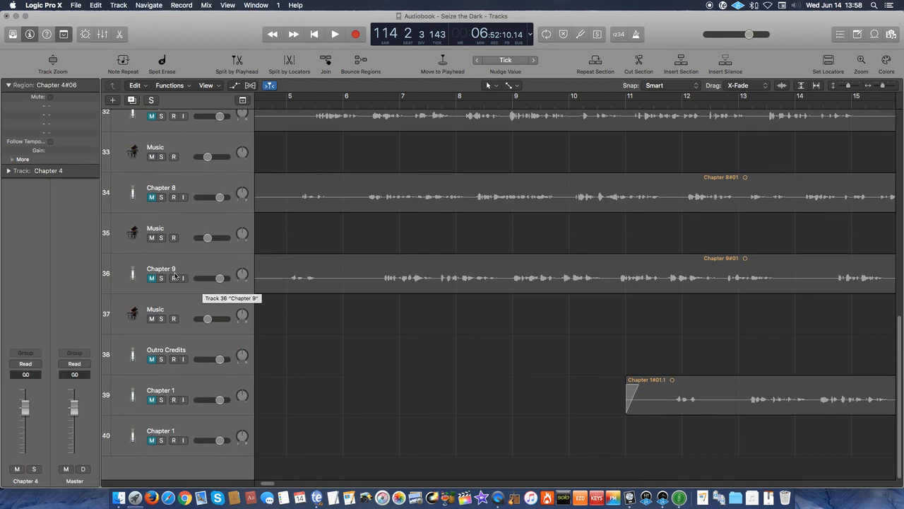
{"action": "left_click", "coordinate": [190, 274]}
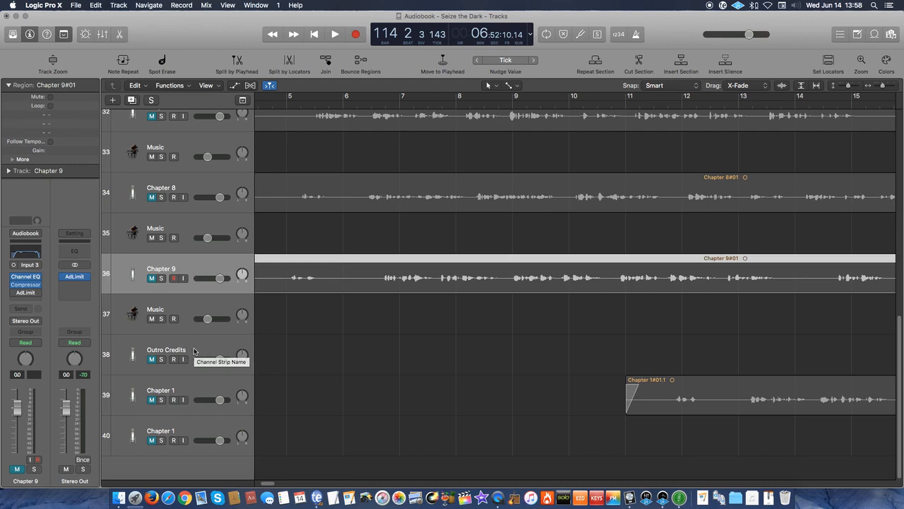
{"action": "mouse_move", "coordinate": [201, 389]}
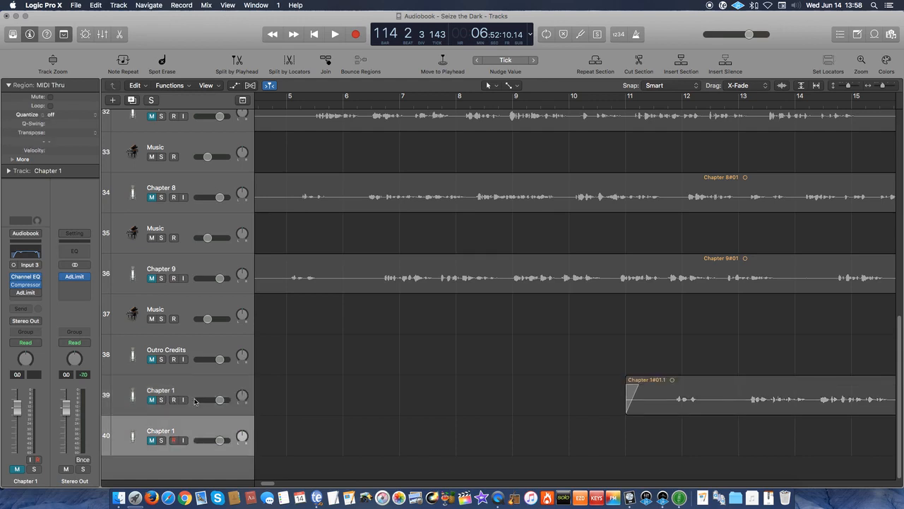
{"action": "left_click", "coordinate": [760, 395]}
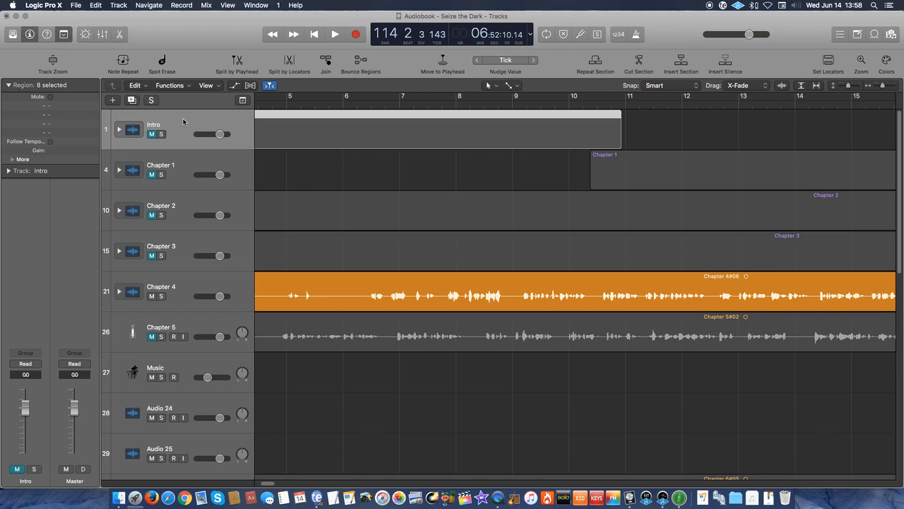
{"action": "mouse_move", "coordinate": [103, 101]}
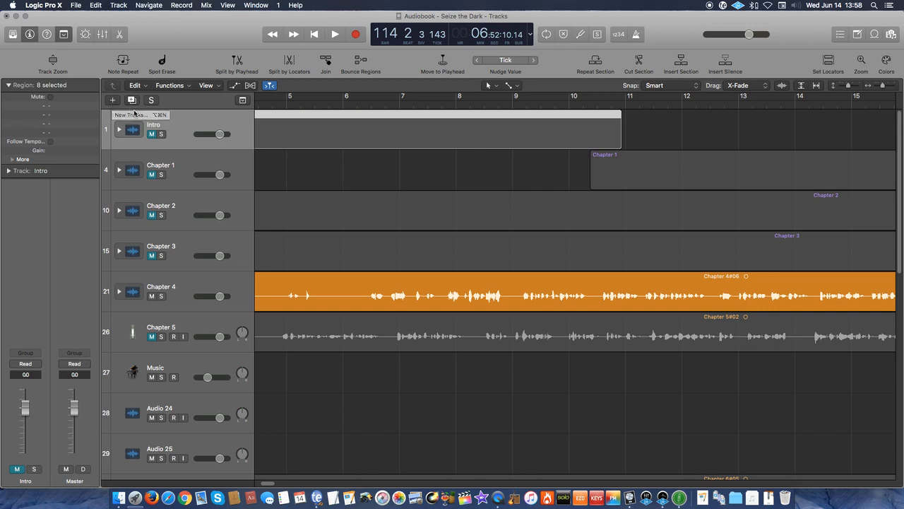
{"action": "mouse_move", "coordinate": [175, 124]}
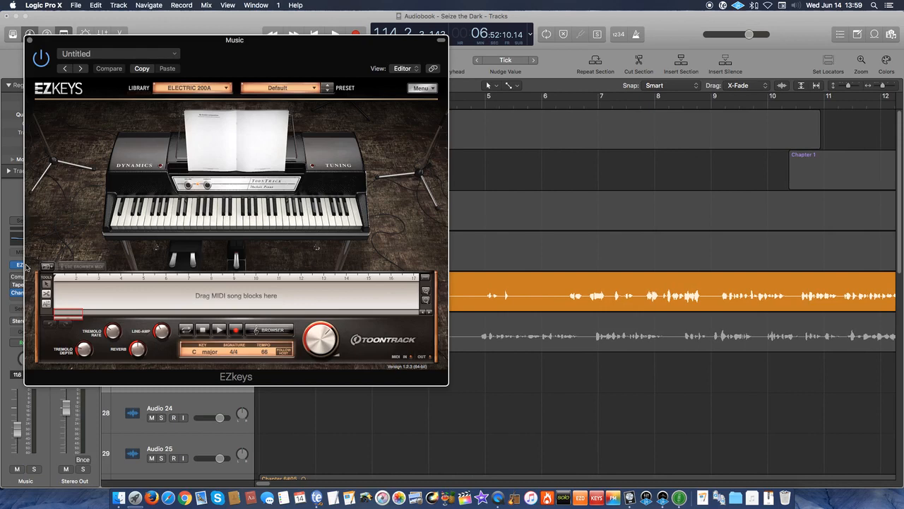
{"action": "mouse_move", "coordinate": [407, 345]}
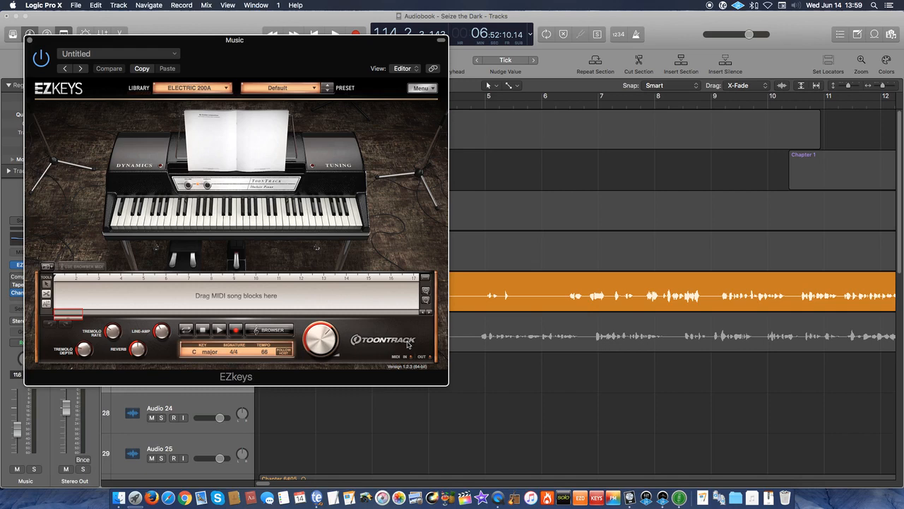
{"action": "mouse_move", "coordinate": [334, 283]}
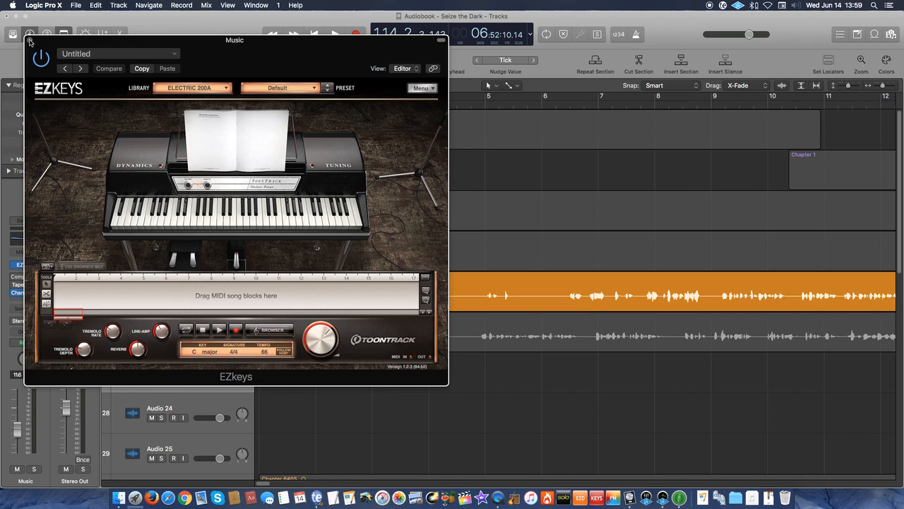
{"action": "mouse_move", "coordinate": [119, 351]}
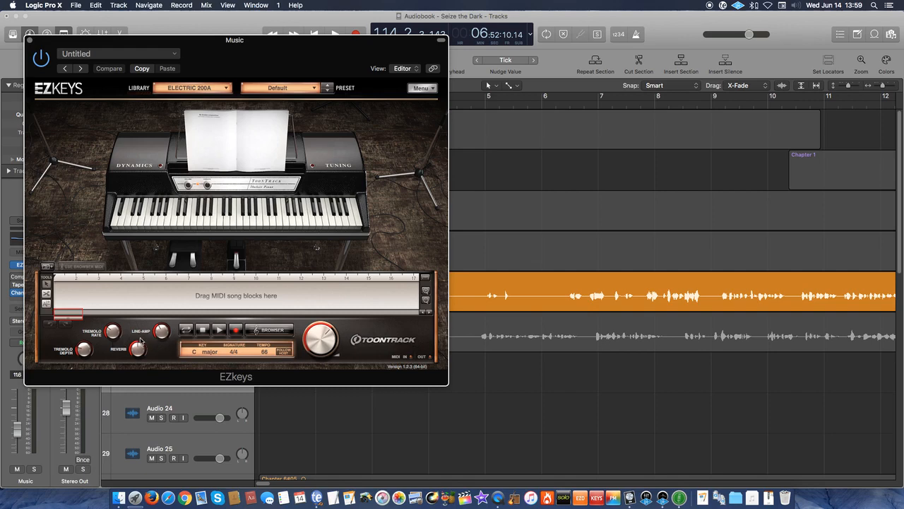
{"action": "mouse_move", "coordinate": [77, 198]}
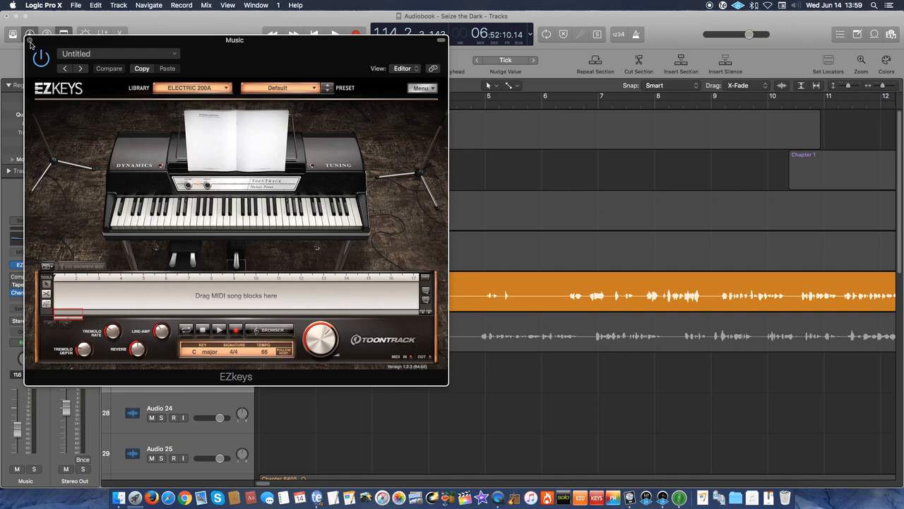
{"action": "left_click", "coordinate": [31, 44]}
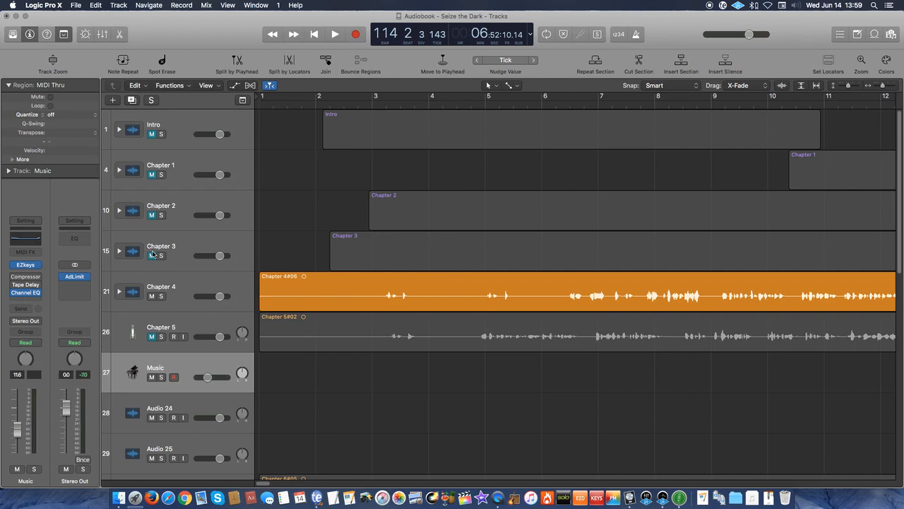
{"action": "mouse_move", "coordinate": [206, 366]}
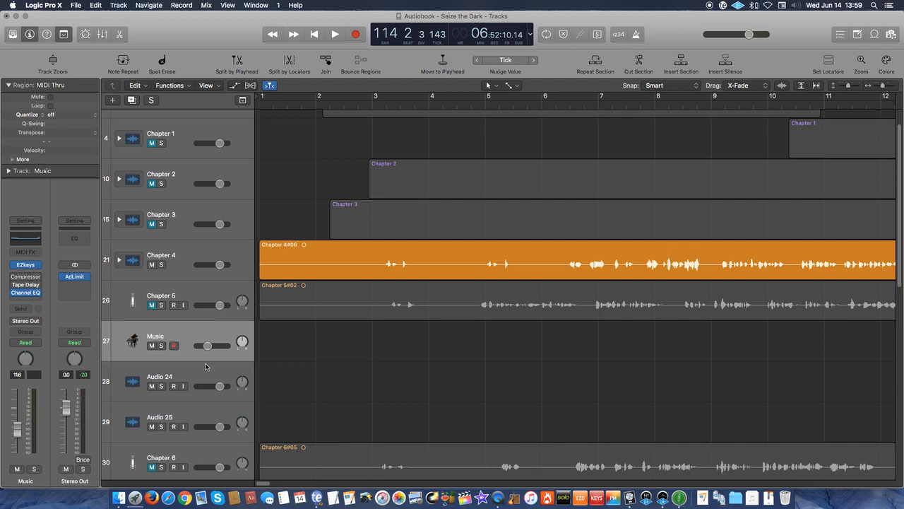
{"action": "left_click", "coordinate": [158, 376]}
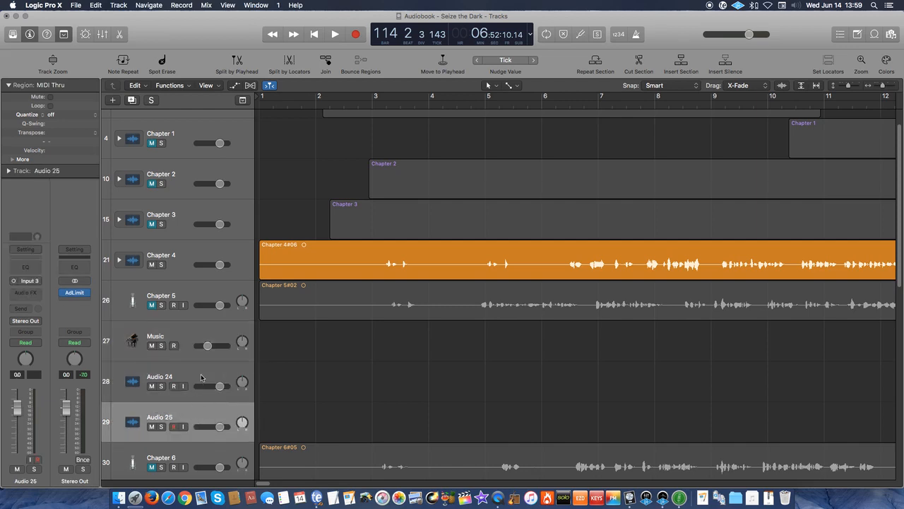
{"action": "mouse_move", "coordinate": [200, 375]}
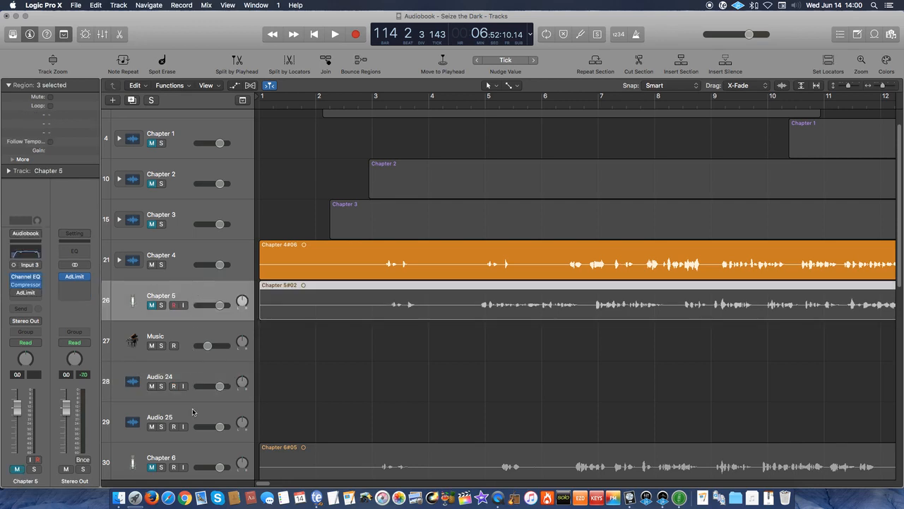
{"action": "mouse_move", "coordinate": [184, 423]}
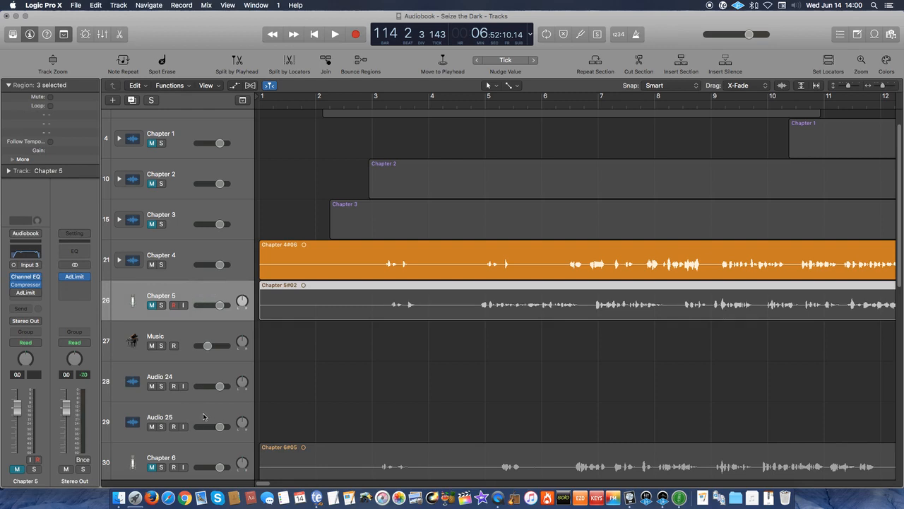
{"action": "mouse_move", "coordinate": [203, 416]}
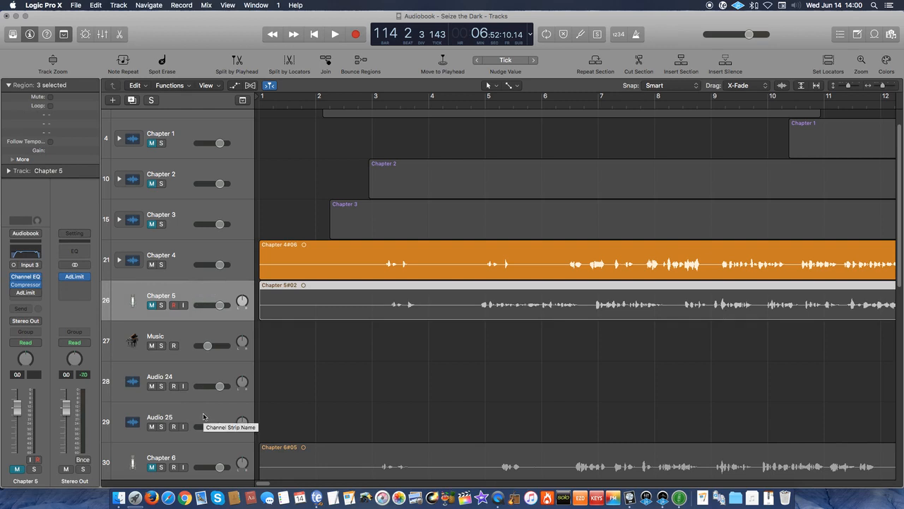
{"action": "mouse_move", "coordinate": [200, 413]}
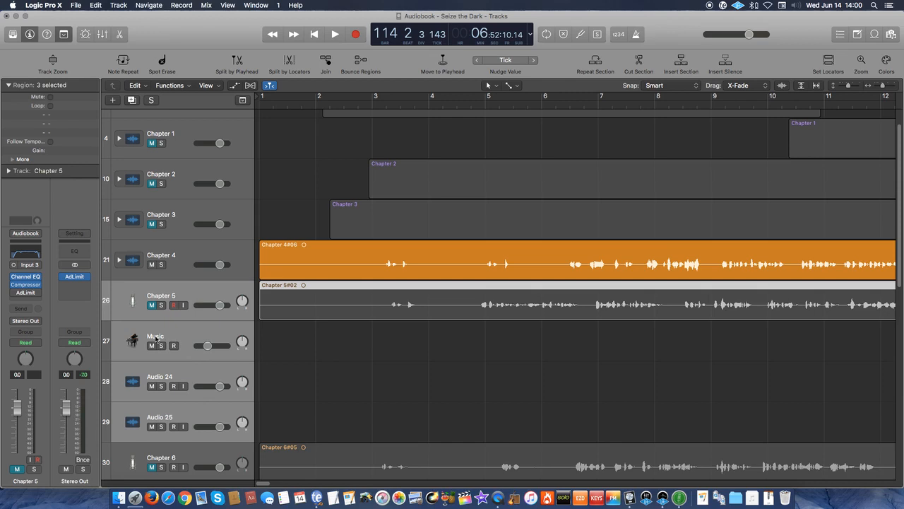
{"action": "mouse_move", "coordinate": [178, 381]}
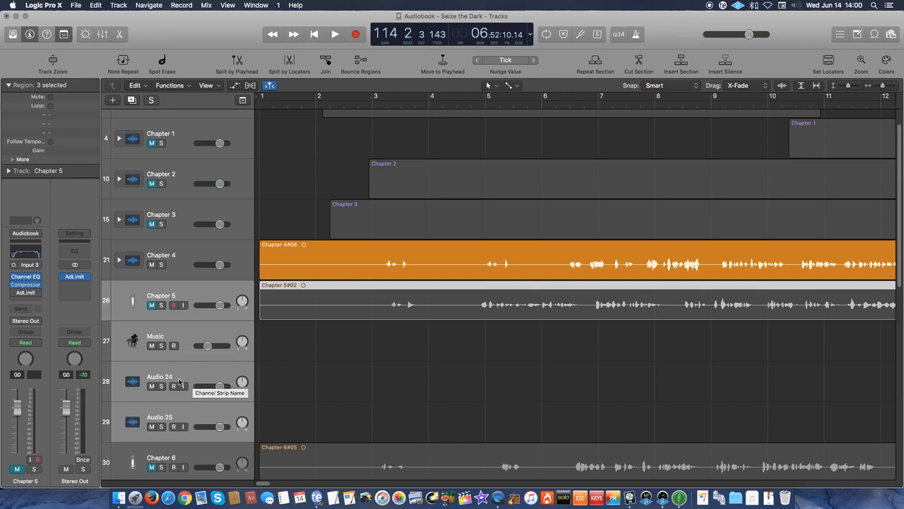
{"action": "mouse_move", "coordinate": [193, 416]}
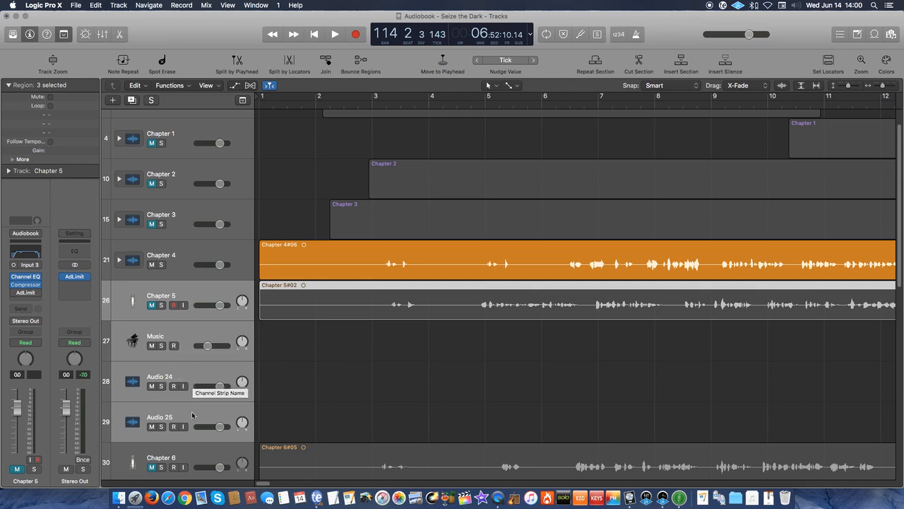
{"action": "mouse_move", "coordinate": [192, 415]}
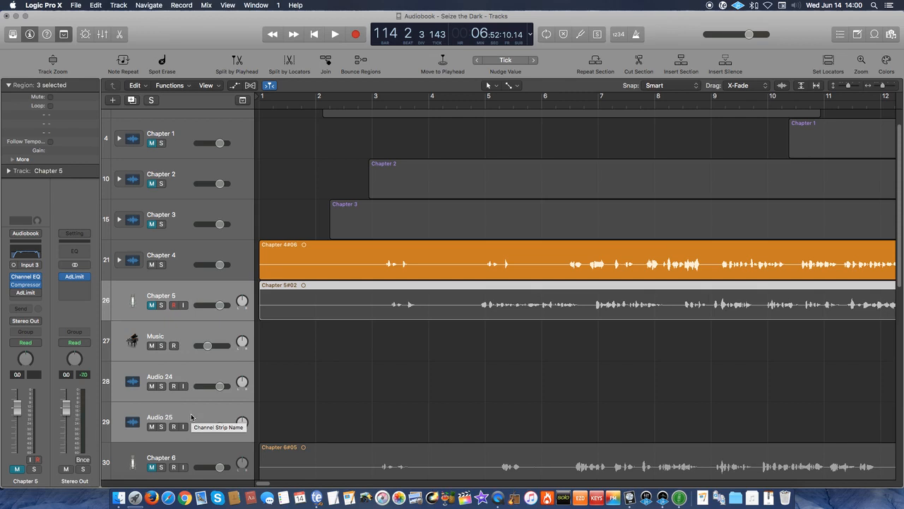
{"action": "mouse_move", "coordinate": [206, 413]}
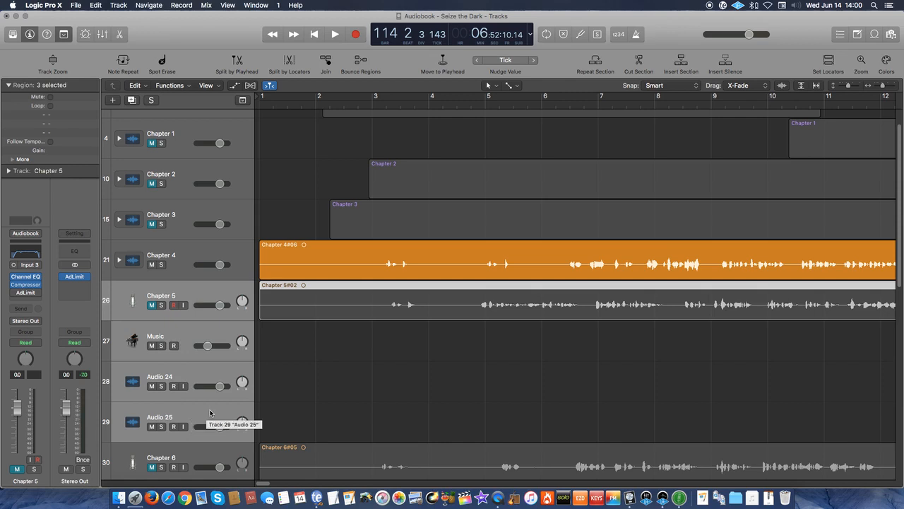
{"action": "mouse_move", "coordinate": [215, 404]}
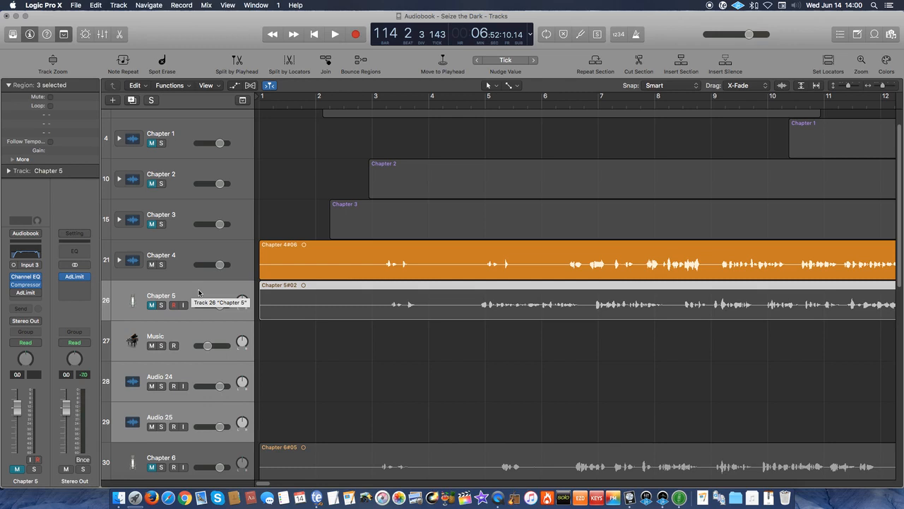
Step: Check the Chapter 5 track's context commands and the Mix menu, then reach Create Track Stack under Track
{"action": "right_click", "coordinate": [161, 295]}
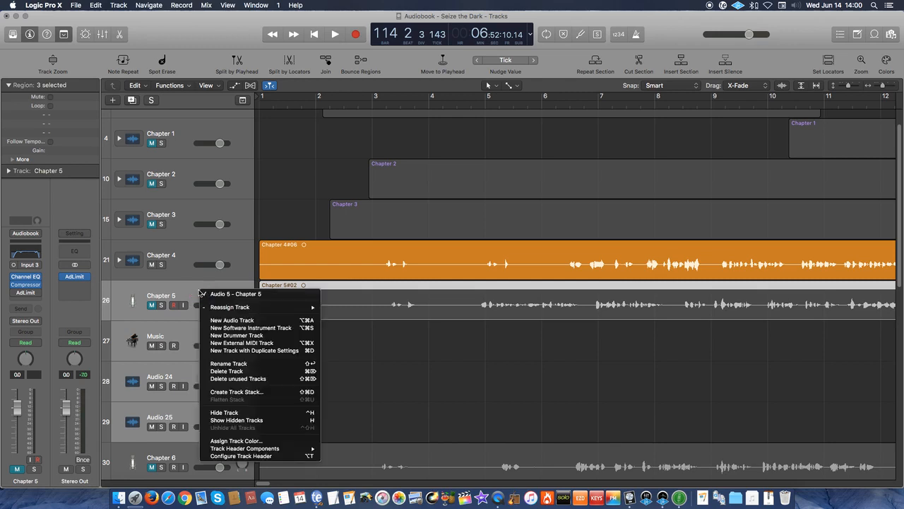
{"action": "mouse_move", "coordinate": [234, 292]}
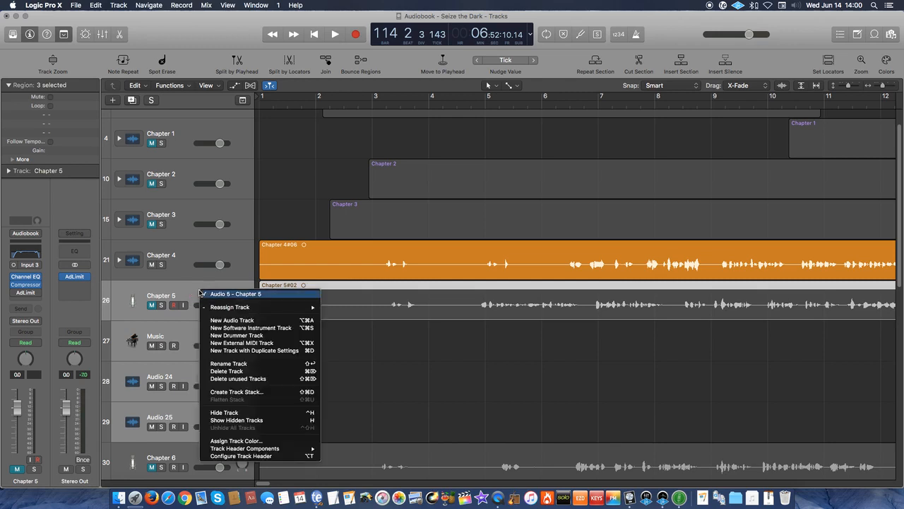
{"action": "mouse_move", "coordinate": [226, 371]}
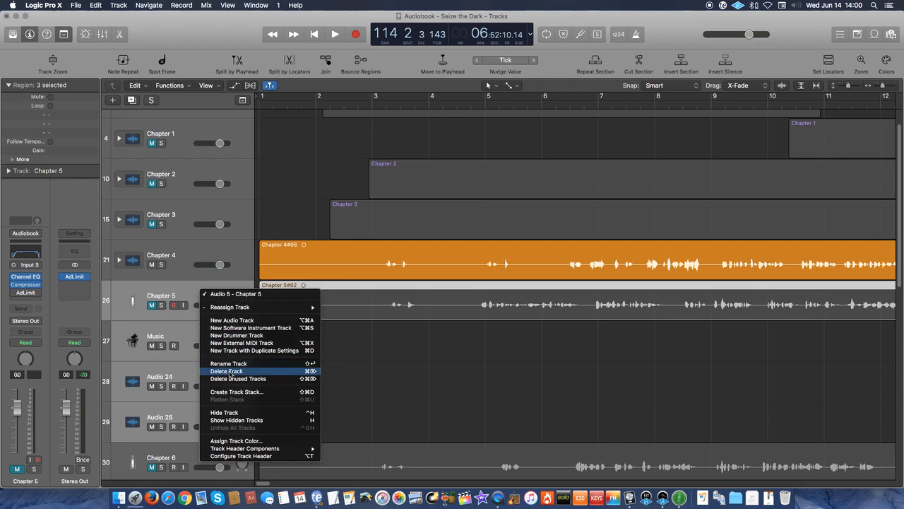
{"action": "mouse_move", "coordinate": [237, 391]}
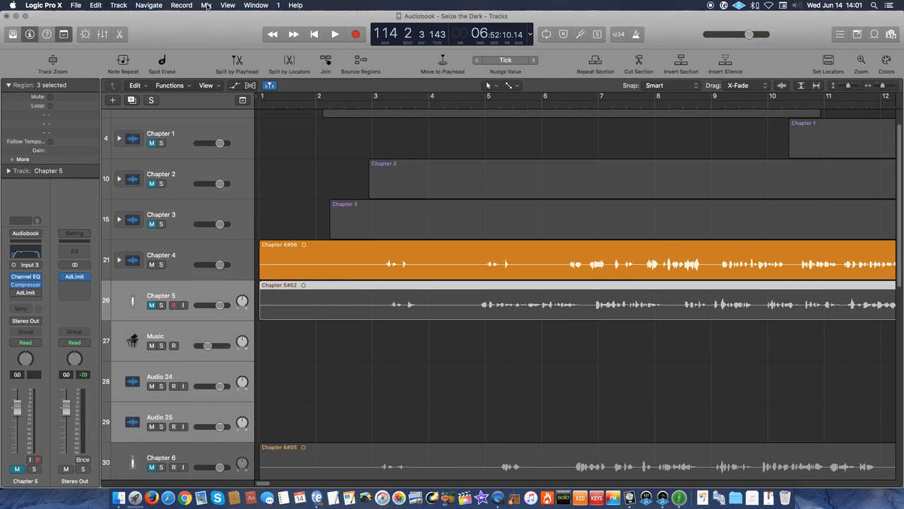
{"action": "left_click", "coordinate": [207, 5]}
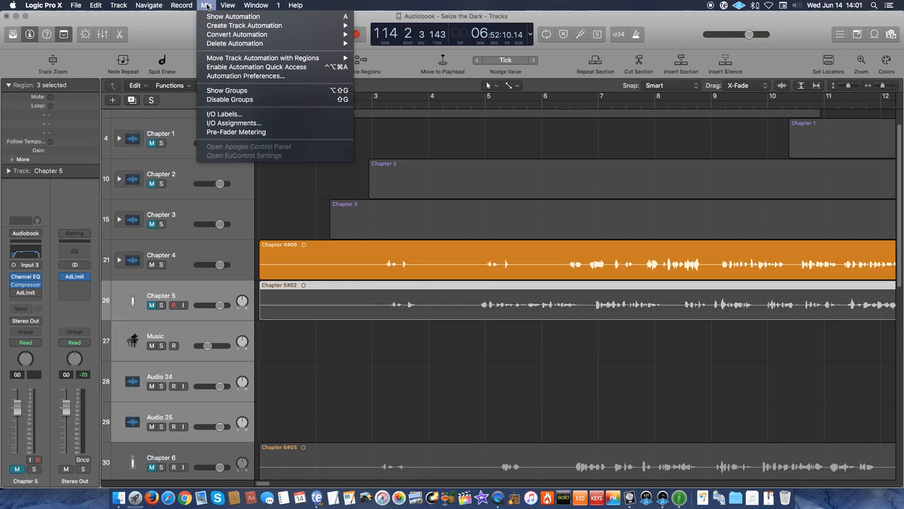
{"action": "left_click", "coordinate": [118, 6]}
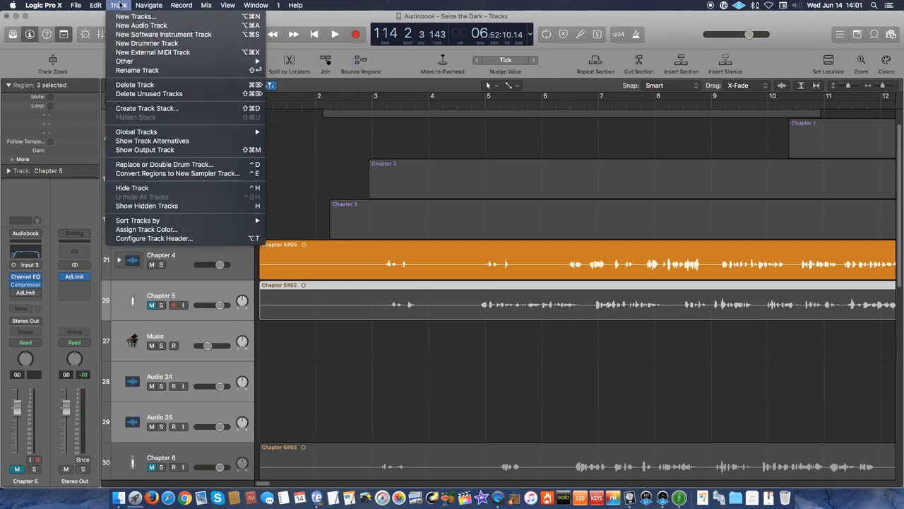
{"action": "mouse_move", "coordinate": [147, 108]}
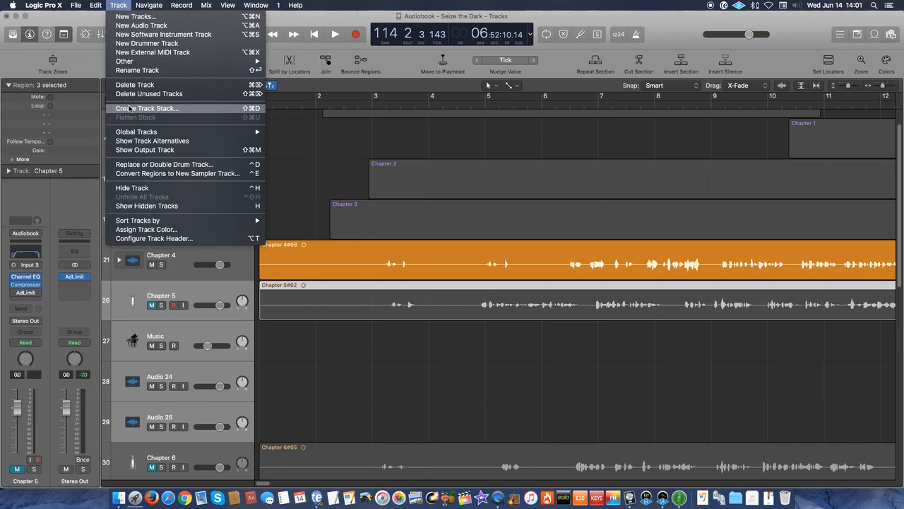
Step: Create a folder stack from Chapter 5's voice, music and audio tracks and rename it 'Chapter 5'
{"action": "left_click", "coordinate": [147, 108]}
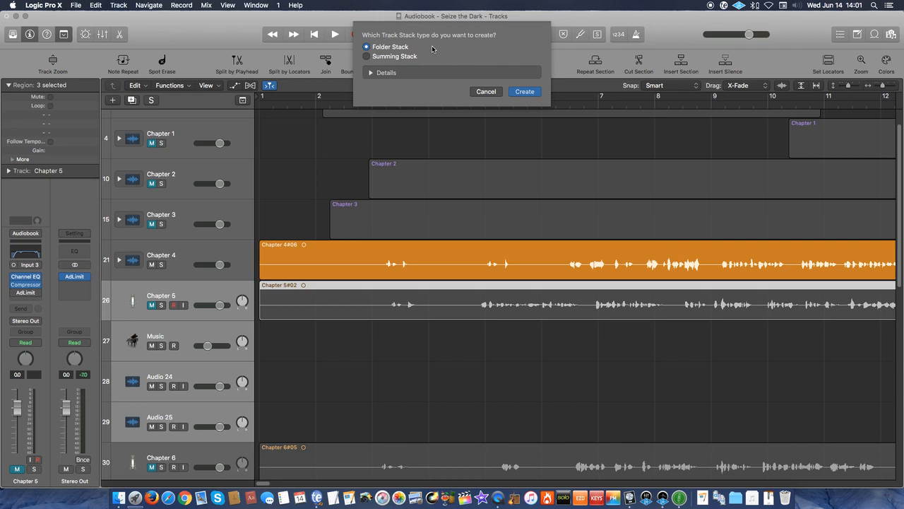
{"action": "left_click", "coordinate": [524, 91]}
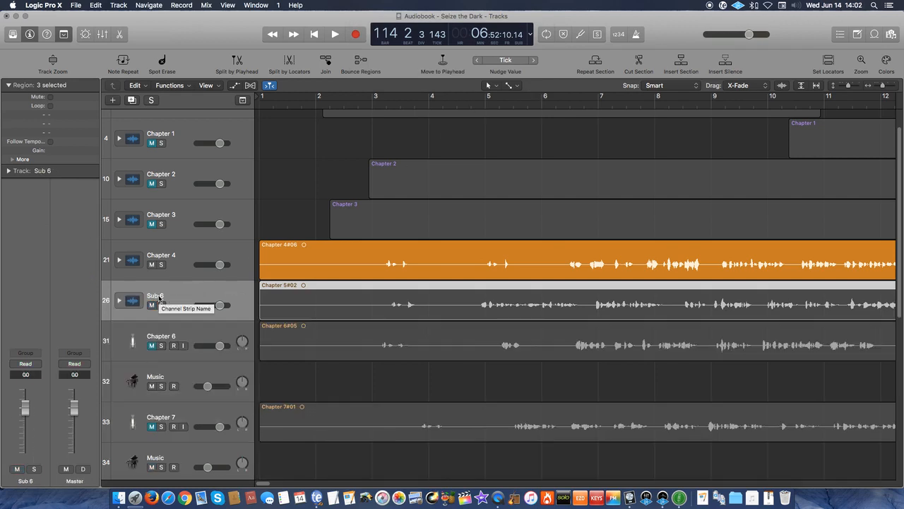
{"action": "double_click", "coordinate": [155, 295]}
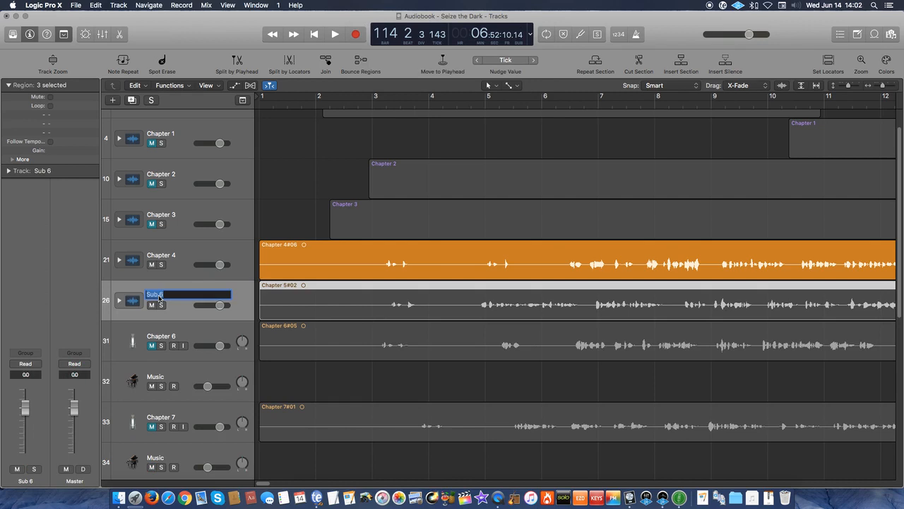
{"action": "type", "text": "Chapter 5"}
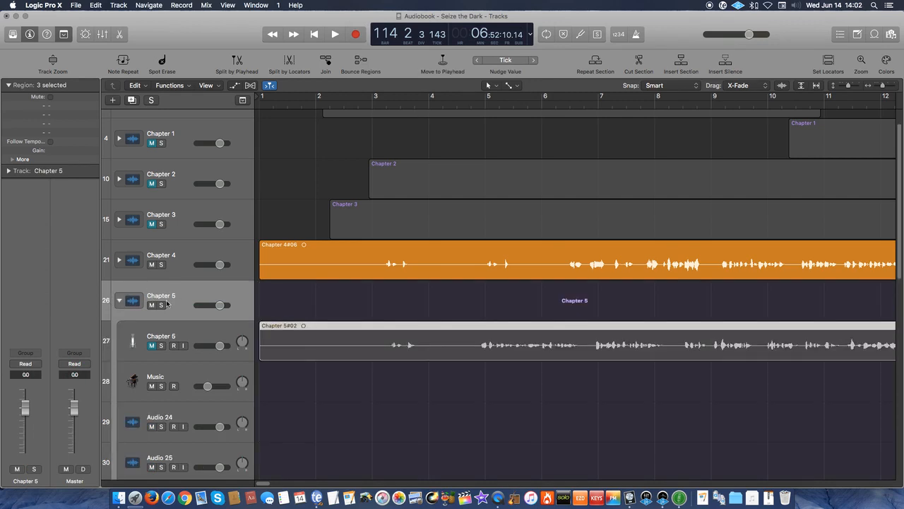
{"action": "scroll", "scroll_direction": "down", "scroll_amount": 3}
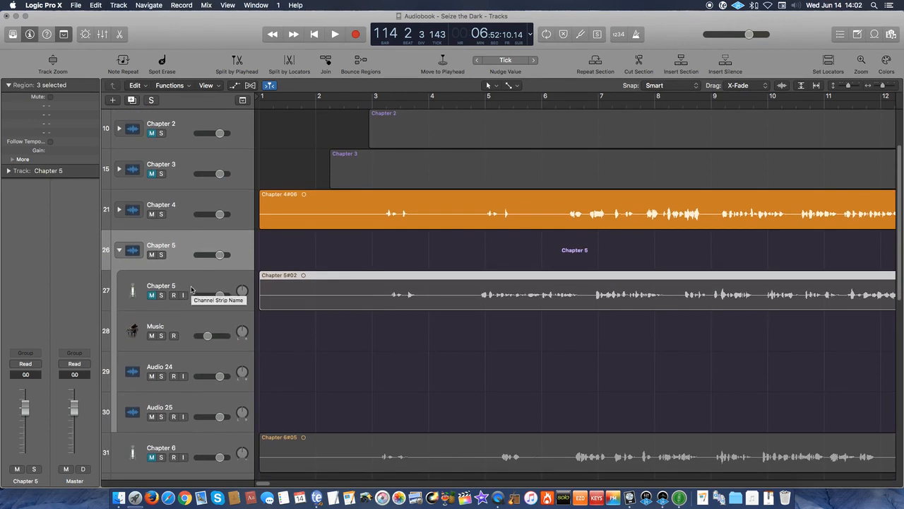
{"action": "mouse_move", "coordinate": [196, 326]}
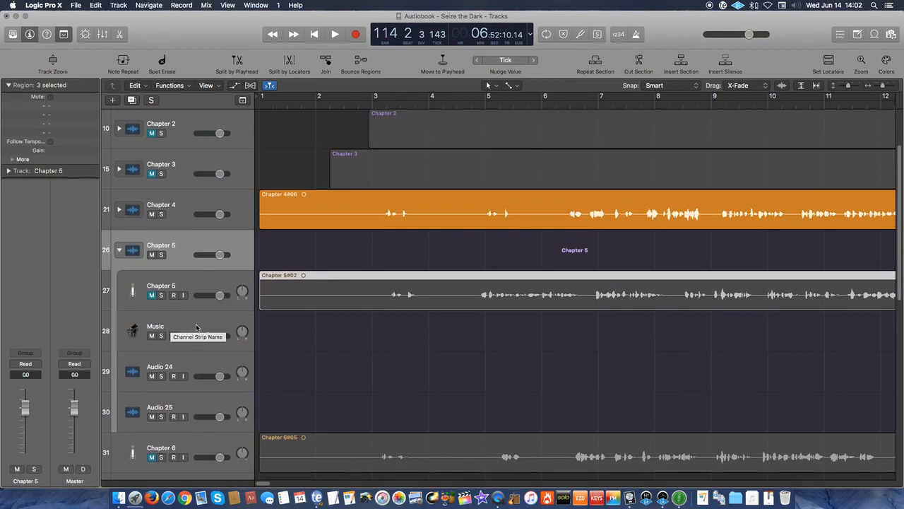
{"action": "mouse_move", "coordinate": [195, 367]}
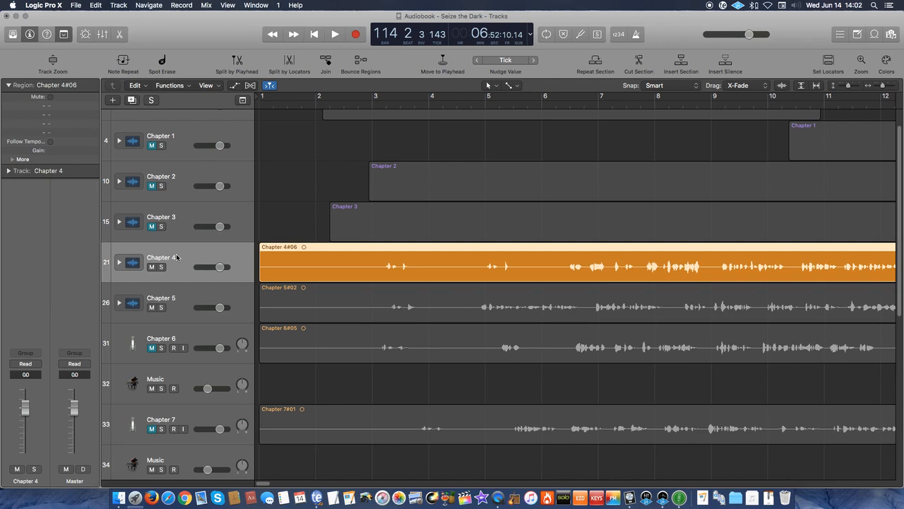
{"action": "mouse_move", "coordinate": [133, 262]}
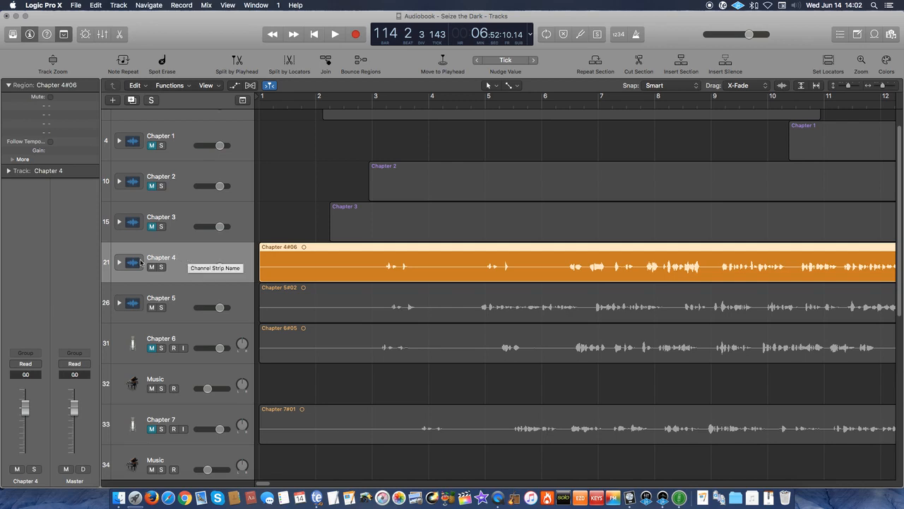
{"action": "mouse_move", "coordinate": [190, 382]}
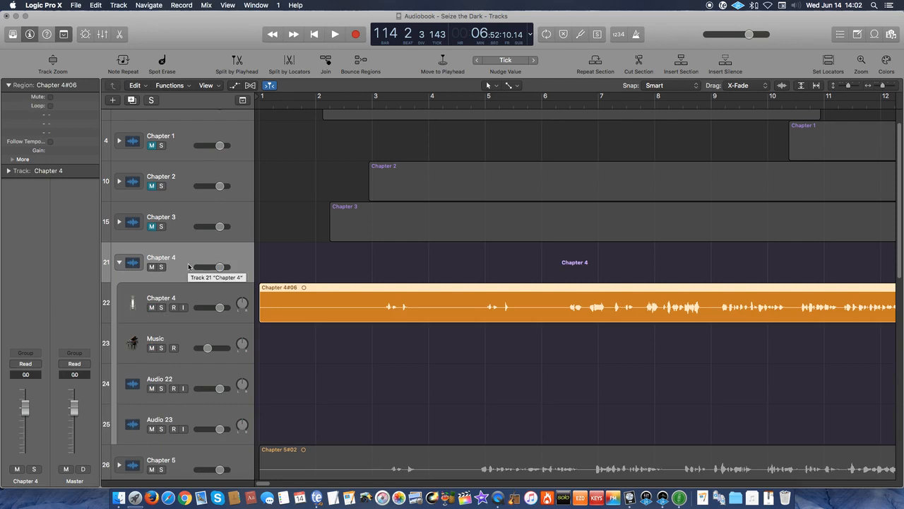
{"action": "mouse_move", "coordinate": [177, 268]}
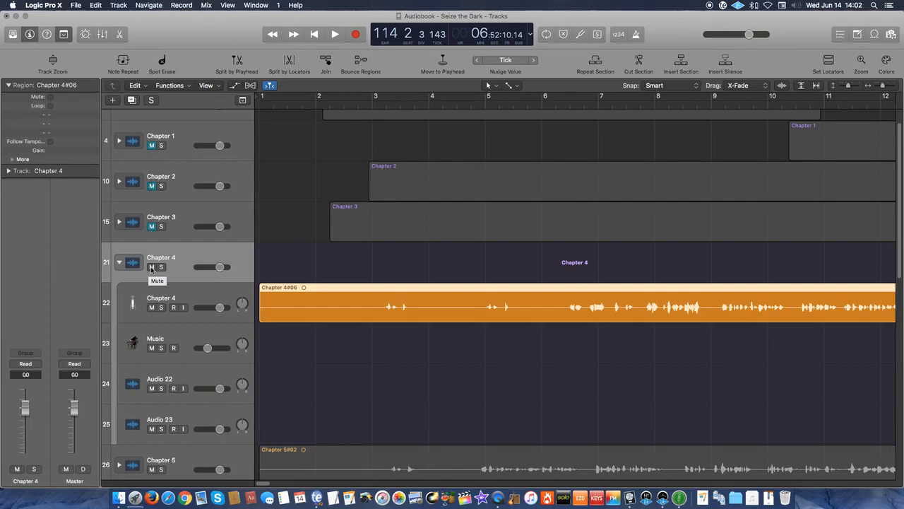
Step: Mute the entire Chapter 4 folder stack from its header
{"action": "left_click", "coordinate": [151, 266]}
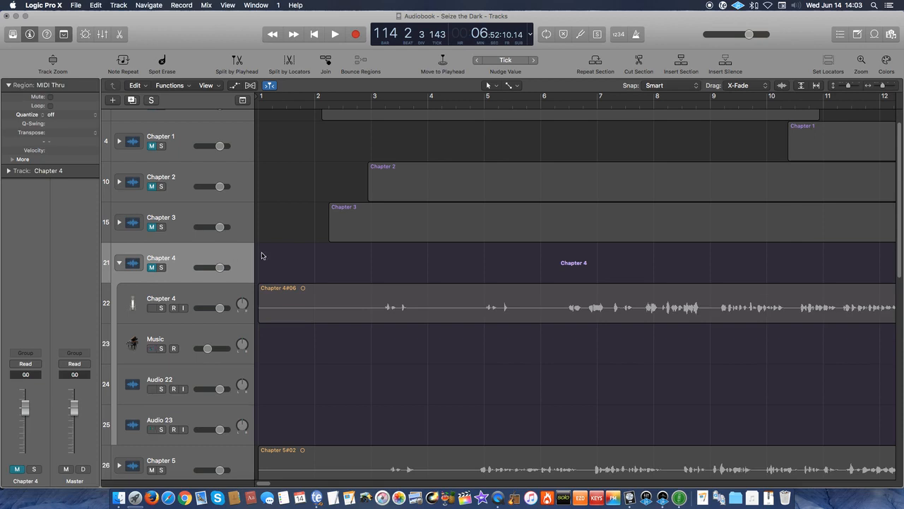
{"action": "mouse_move", "coordinate": [228, 257]}
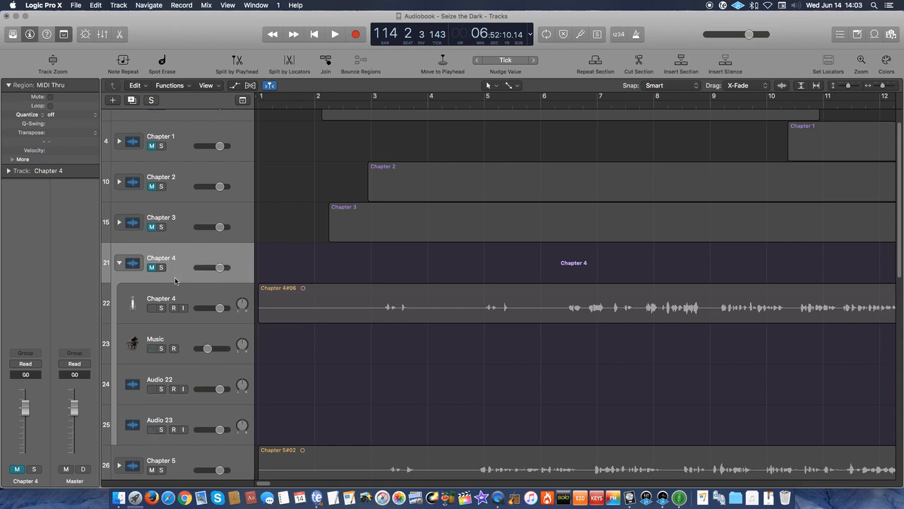
{"action": "mouse_move", "coordinate": [183, 308]}
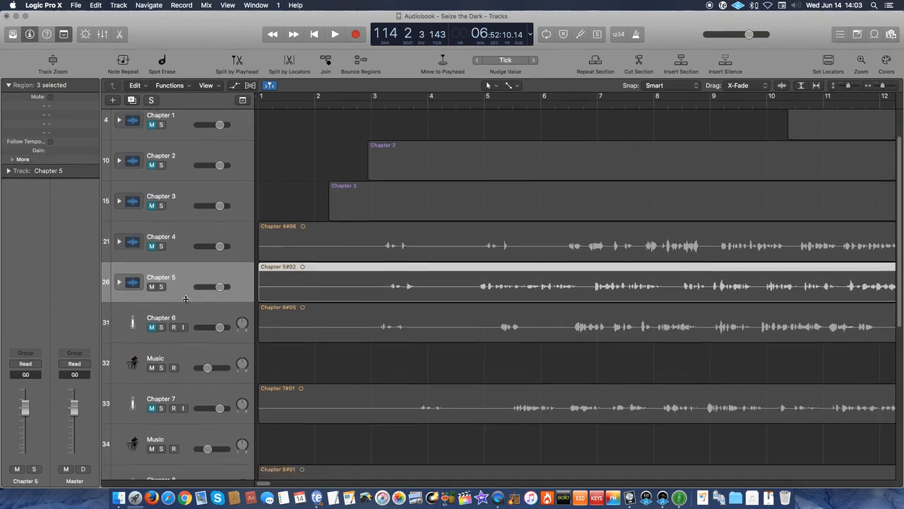
Step: Create two new audio tracks on Input 3 after the Chapter 6 voice track
{"action": "scroll", "scroll_direction": "down", "scroll_amount": 3}
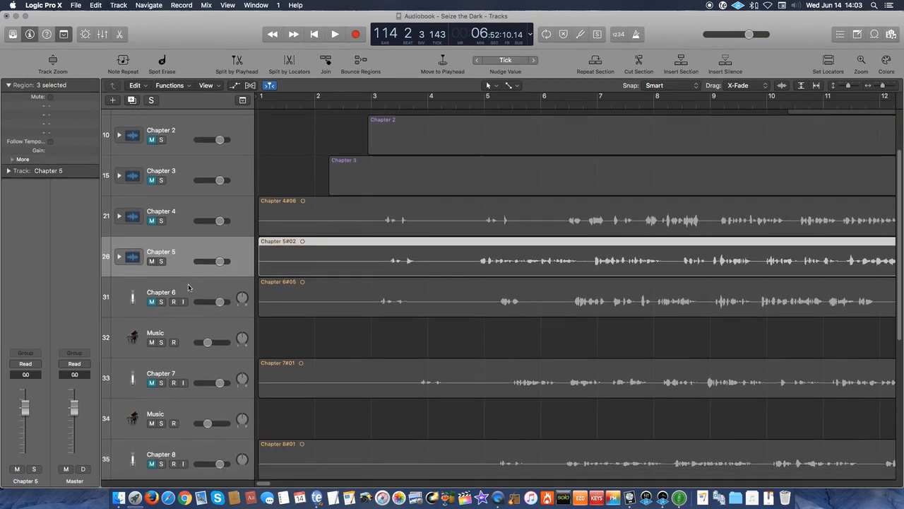
{"action": "mouse_move", "coordinate": [196, 291]}
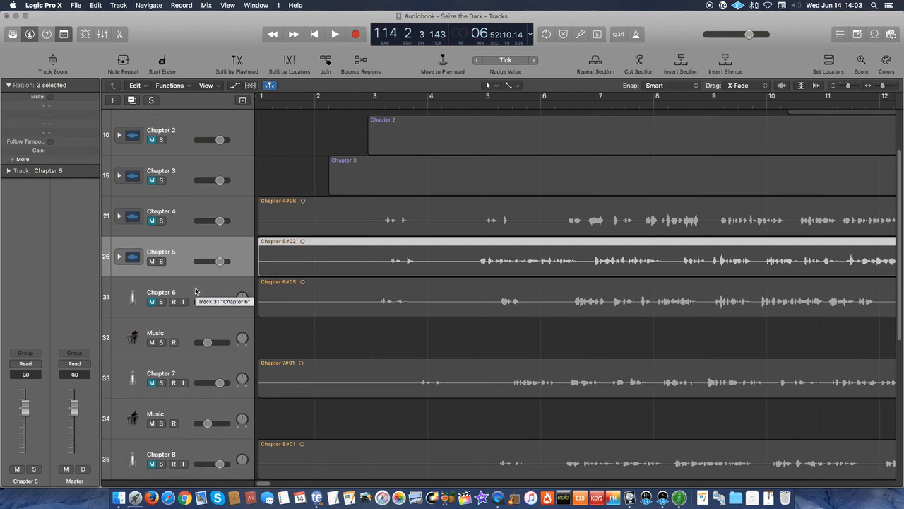
{"action": "left_click", "coordinate": [161, 291]}
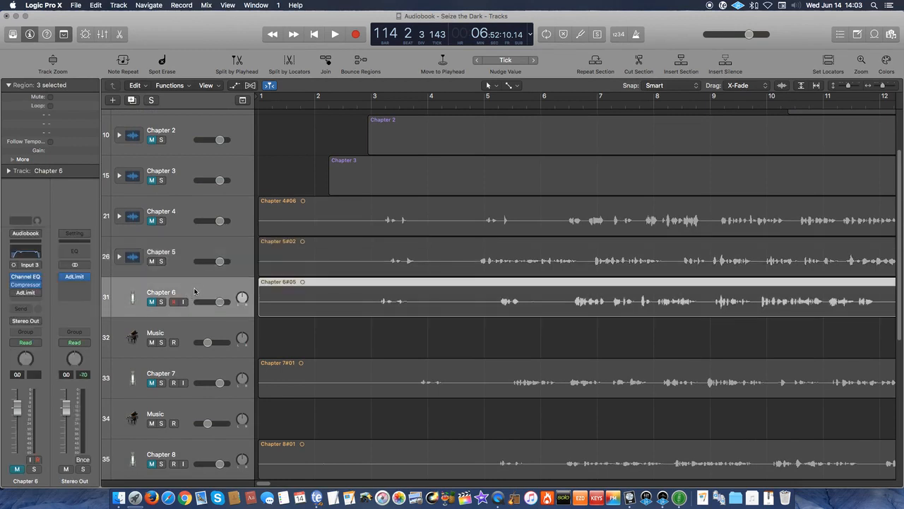
{"action": "mouse_move", "coordinate": [190, 331]}
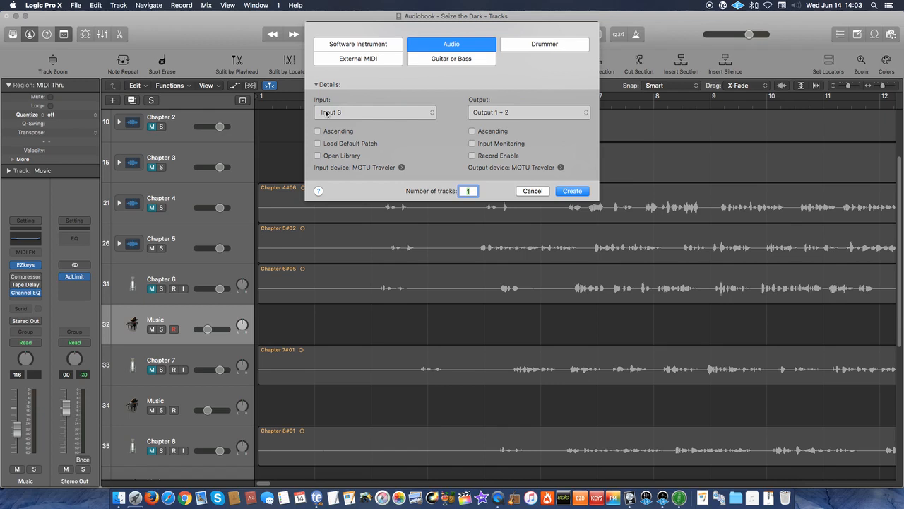
{"action": "left_click", "coordinate": [467, 191]}
{"action": "type", "text": "2"}
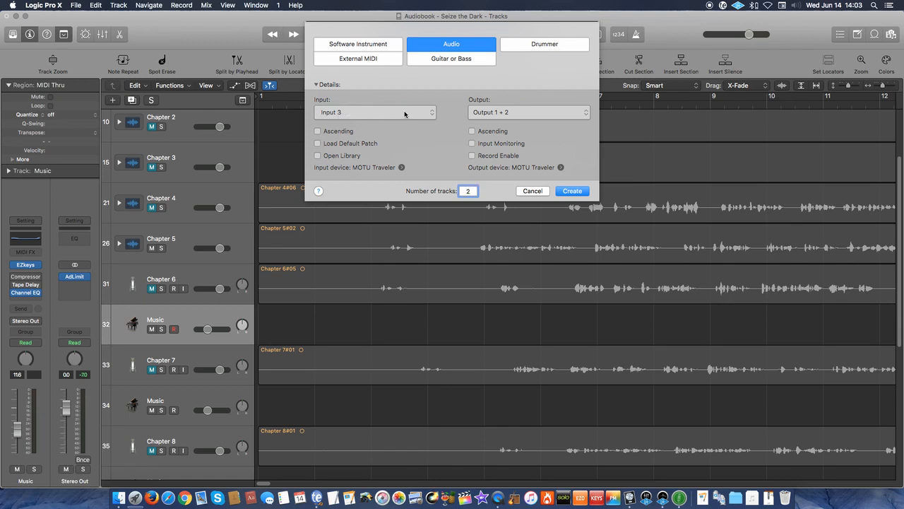
{"action": "left_click", "coordinate": [468, 190]}
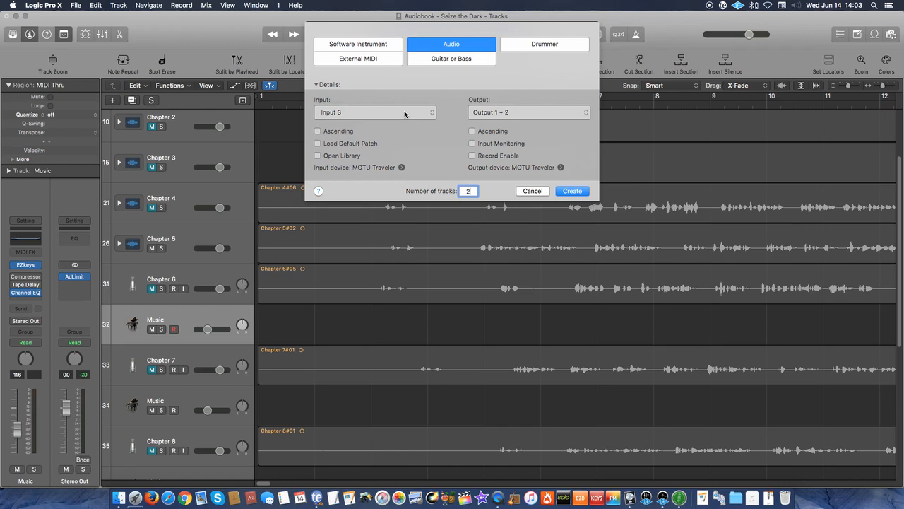
{"action": "left_click", "coordinate": [374, 113]}
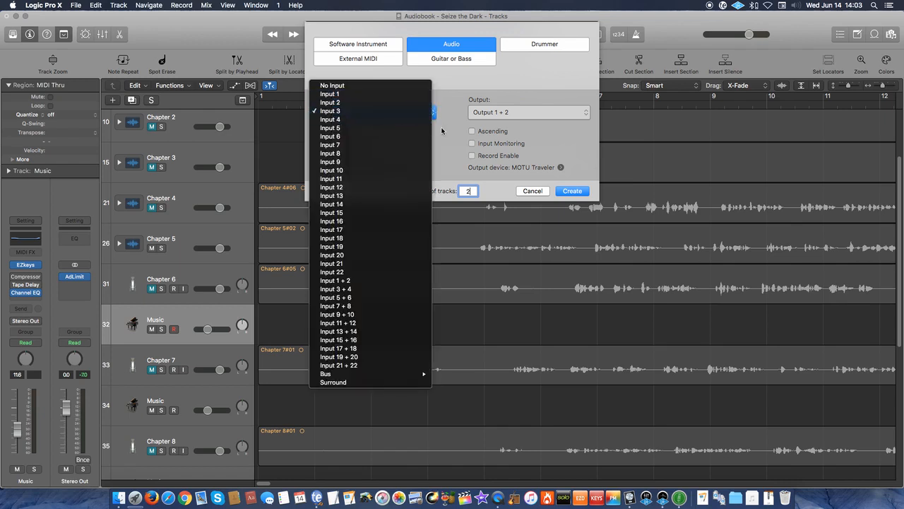
{"action": "left_click", "coordinate": [330, 110]}
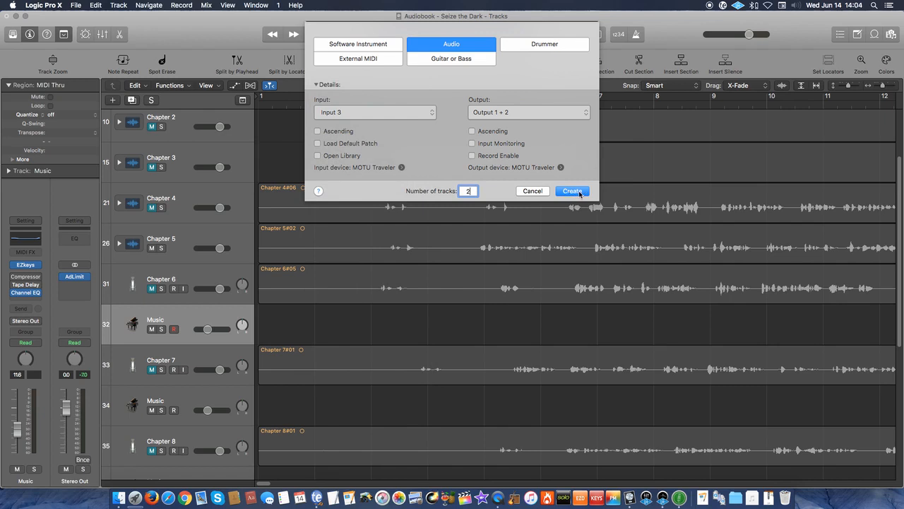
{"action": "left_click", "coordinate": [573, 191]}
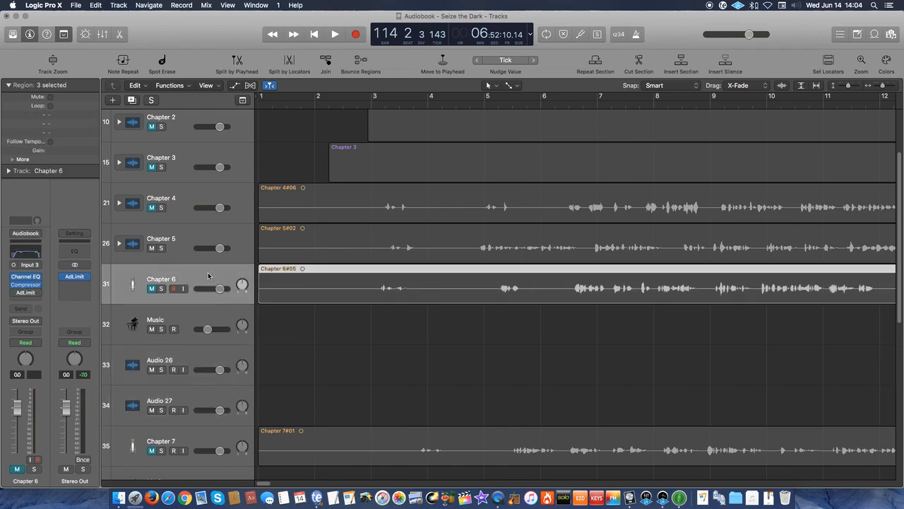
{"action": "mouse_move", "coordinate": [206, 389]}
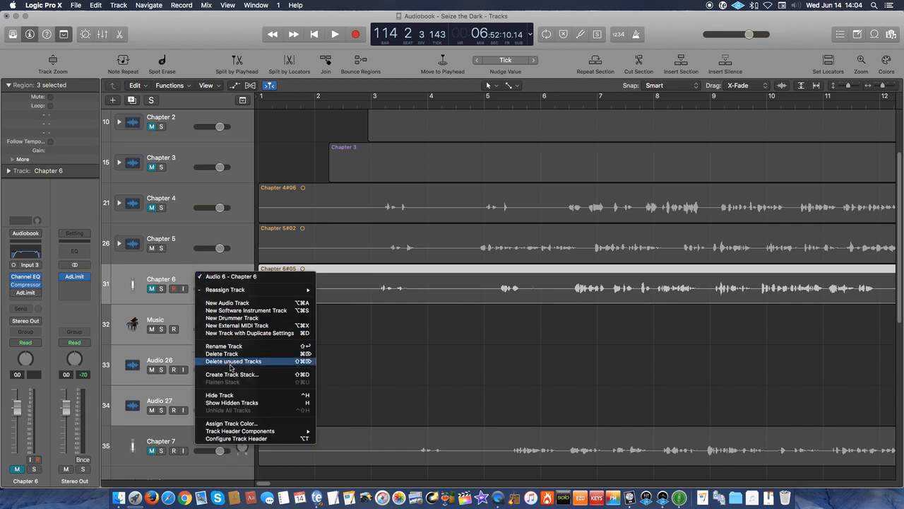
Step: Create a folder stack from Chapter 6's voice, music and two audio tracks and rename it 'Chapter 6'
{"action": "left_click", "coordinate": [231, 373]}
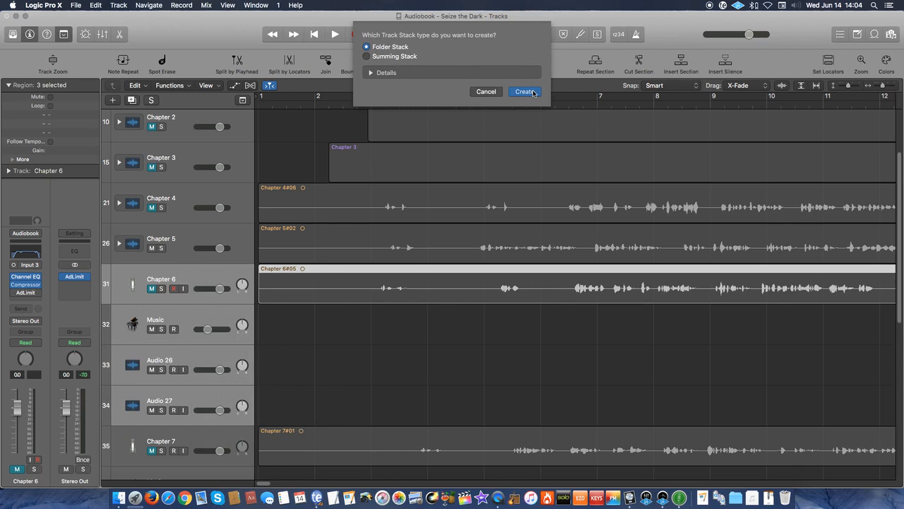
{"action": "left_click", "coordinate": [526, 91]}
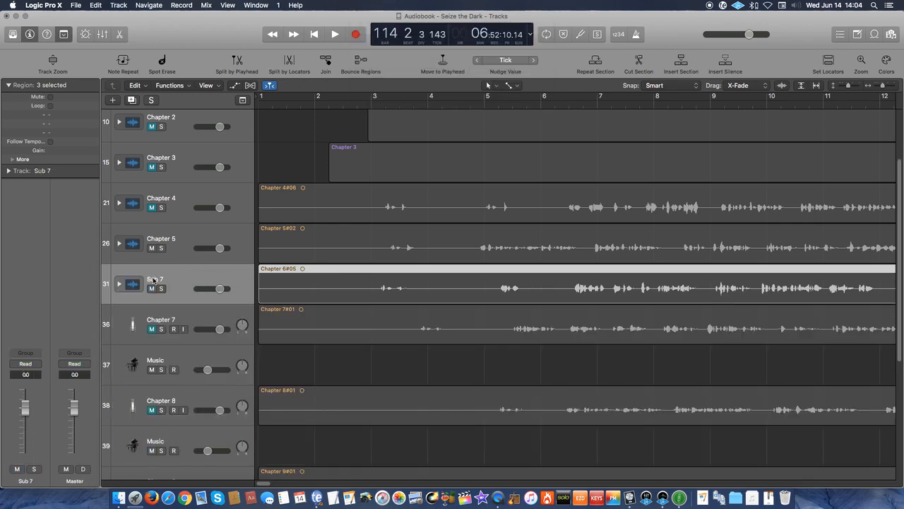
{"action": "double_click", "coordinate": [155, 277]}
{"action": "type", "text": "Chapter 6"}
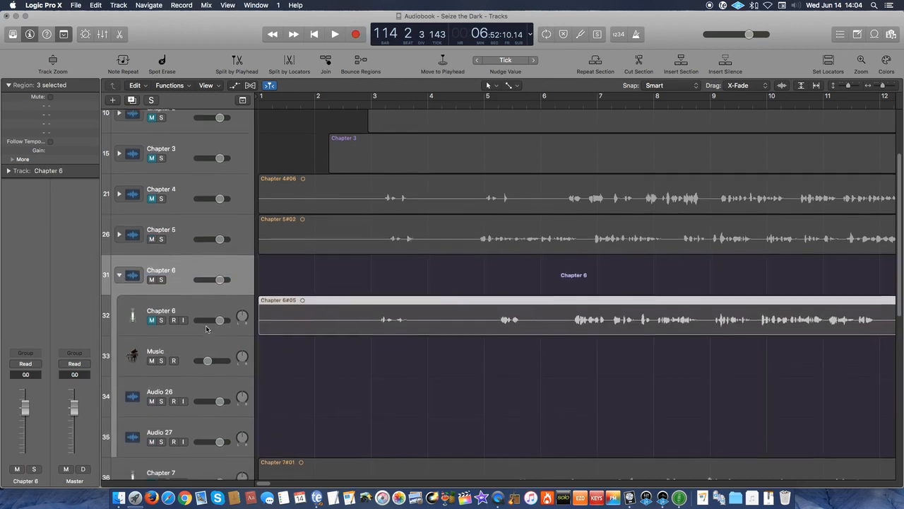
Step: Scroll the track list after tucking away the Chapter 6 stack
{"action": "scroll", "scroll_direction": "down", "scroll_amount": 3}
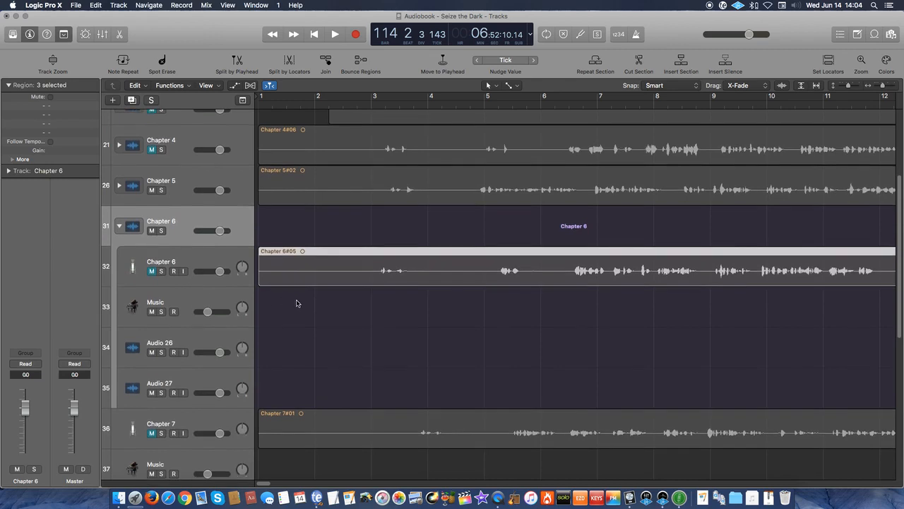
{"action": "mouse_move", "coordinate": [196, 353]}
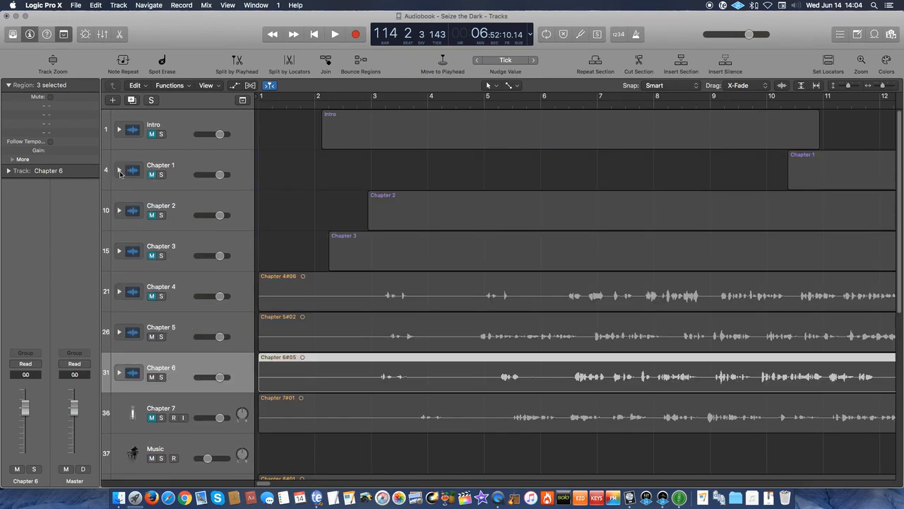
Step: Expand the Chapter 1 folder stack to show its voice, music, sound-effect and audio tracks
{"action": "left_click", "coordinate": [119, 169]}
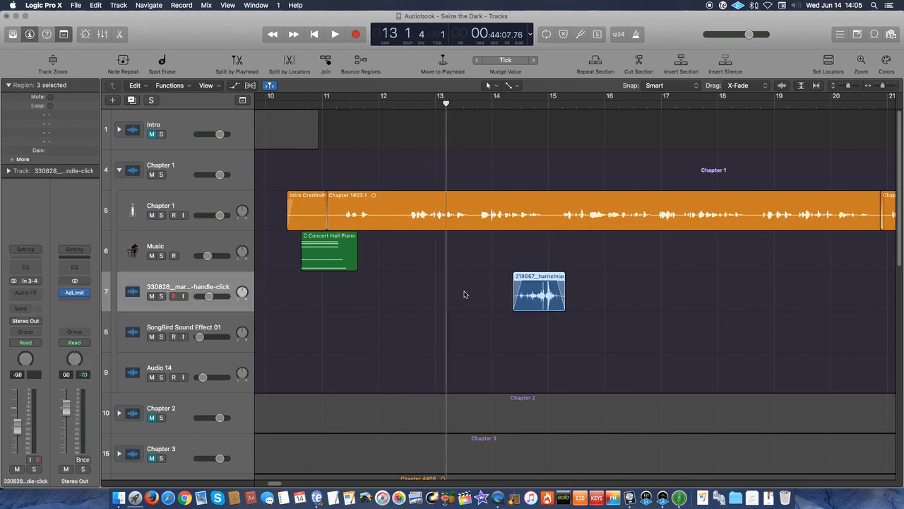
{"action": "scroll", "scroll_direction": "right", "scroll_amount": 3}
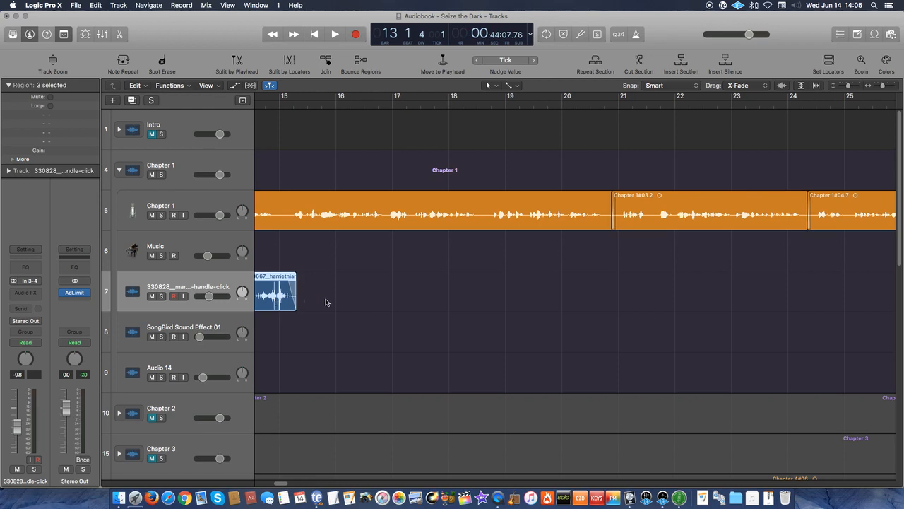
{"action": "scroll", "scroll_direction": "right", "scroll_amount": 3}
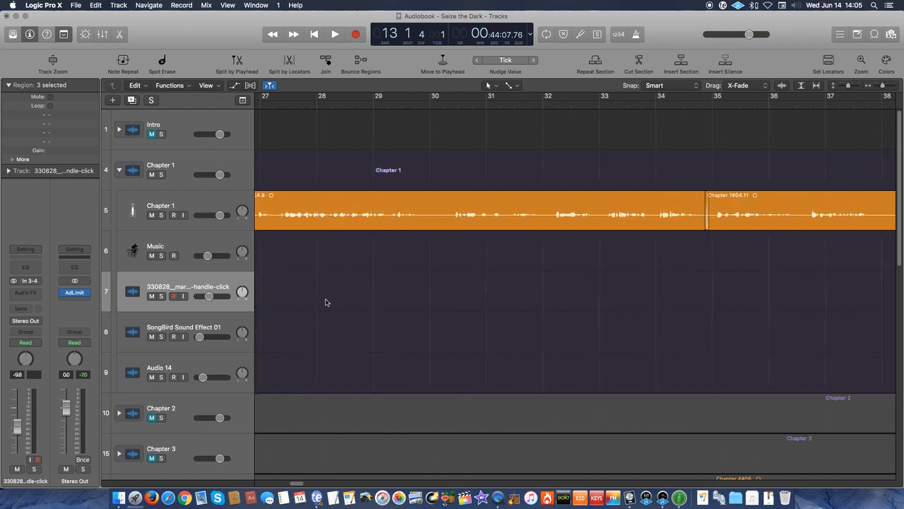
{"action": "scroll", "scroll_direction": "right", "scroll_amount": 3}
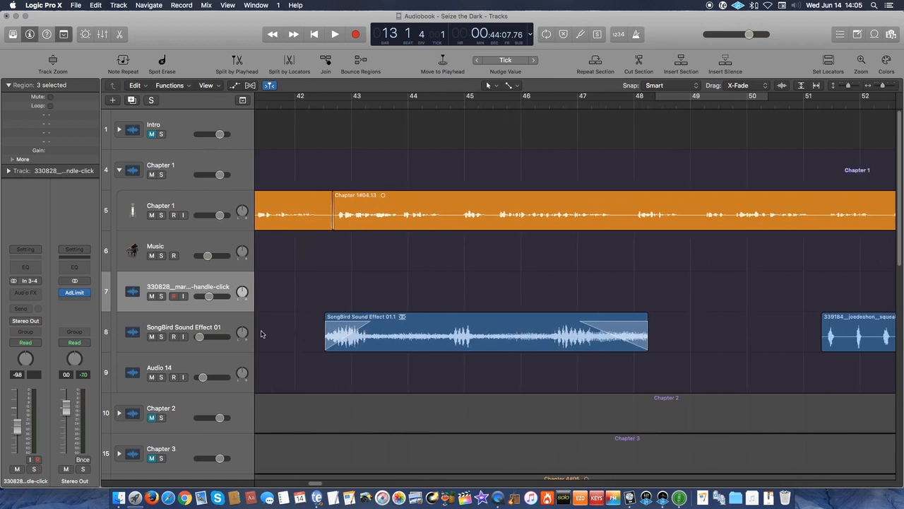
{"action": "left_click", "coordinate": [486, 332]}
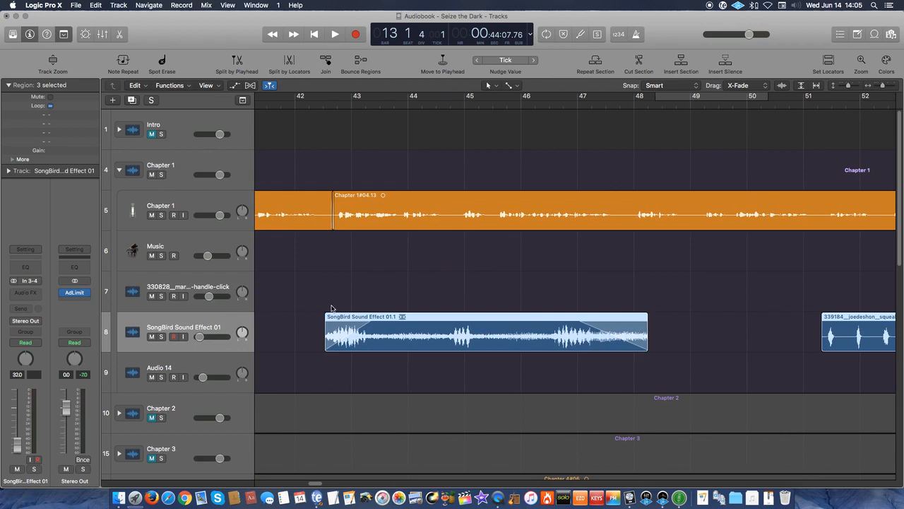
{"action": "mouse_move", "coordinate": [474, 325]}
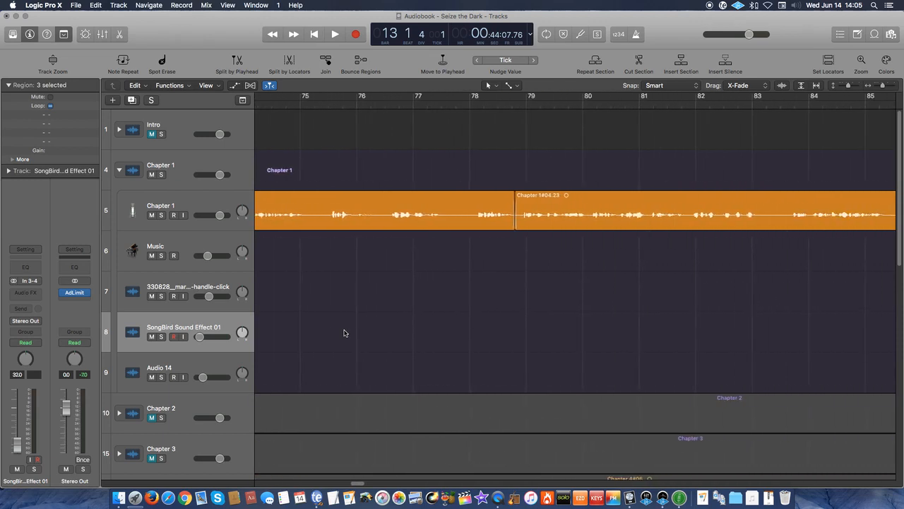
{"action": "scroll", "scroll_direction": "right", "scroll_amount": 3}
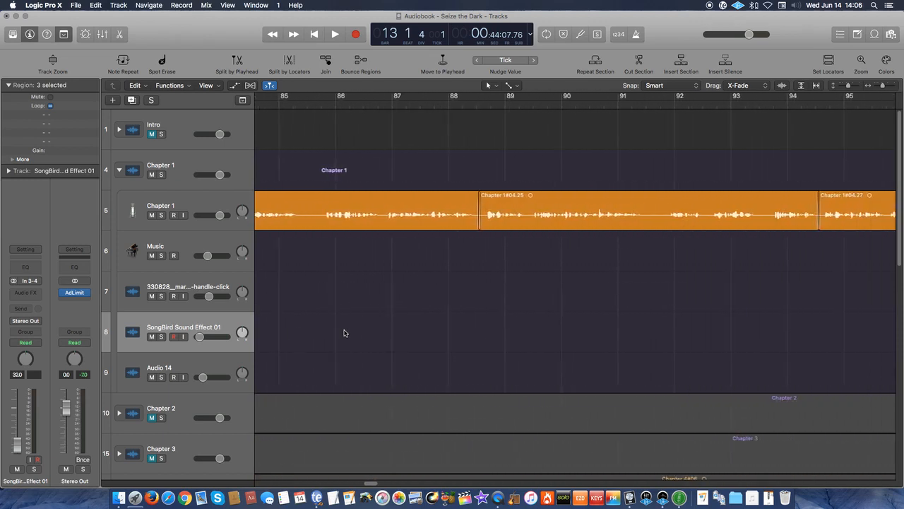
{"action": "scroll", "scroll_direction": "right", "scroll_amount": 3}
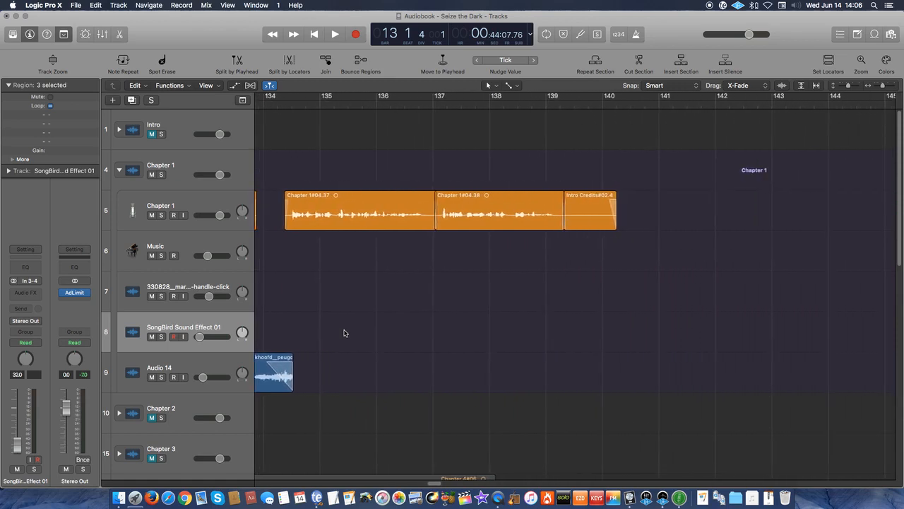
{"action": "scroll", "scroll_direction": "left", "scroll_amount": 3}
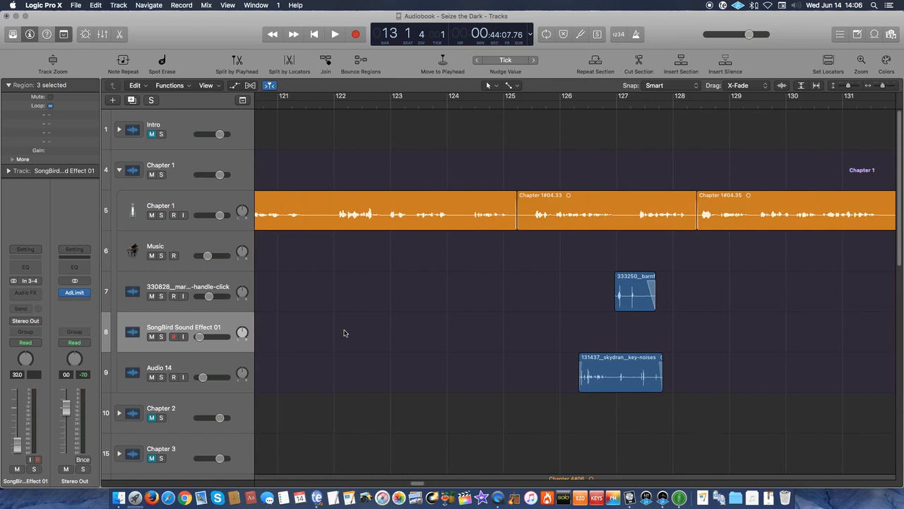
{"action": "scroll", "scroll_direction": "left", "scroll_amount": 3}
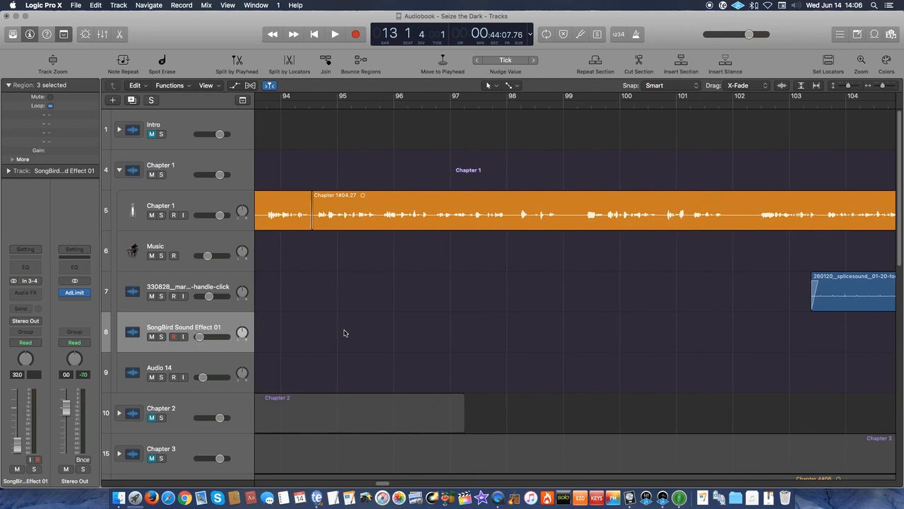
{"action": "mouse_move", "coordinate": [283, 268]}
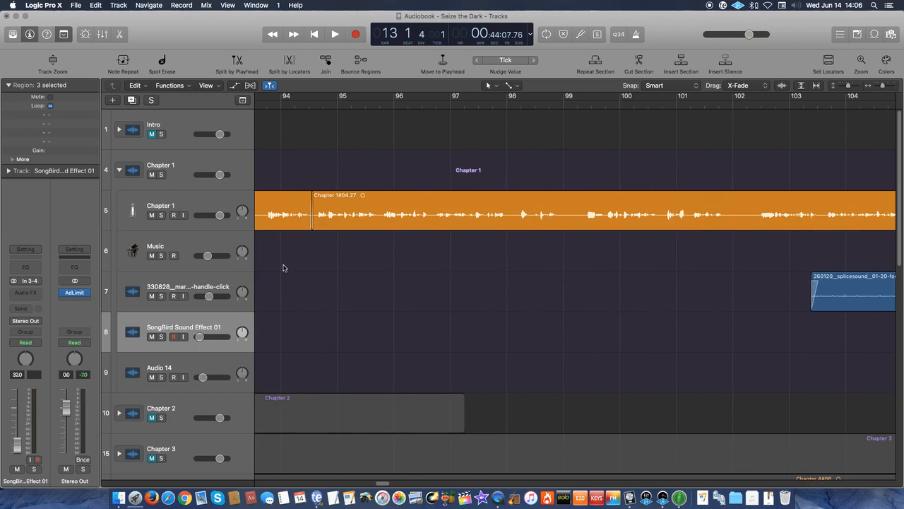